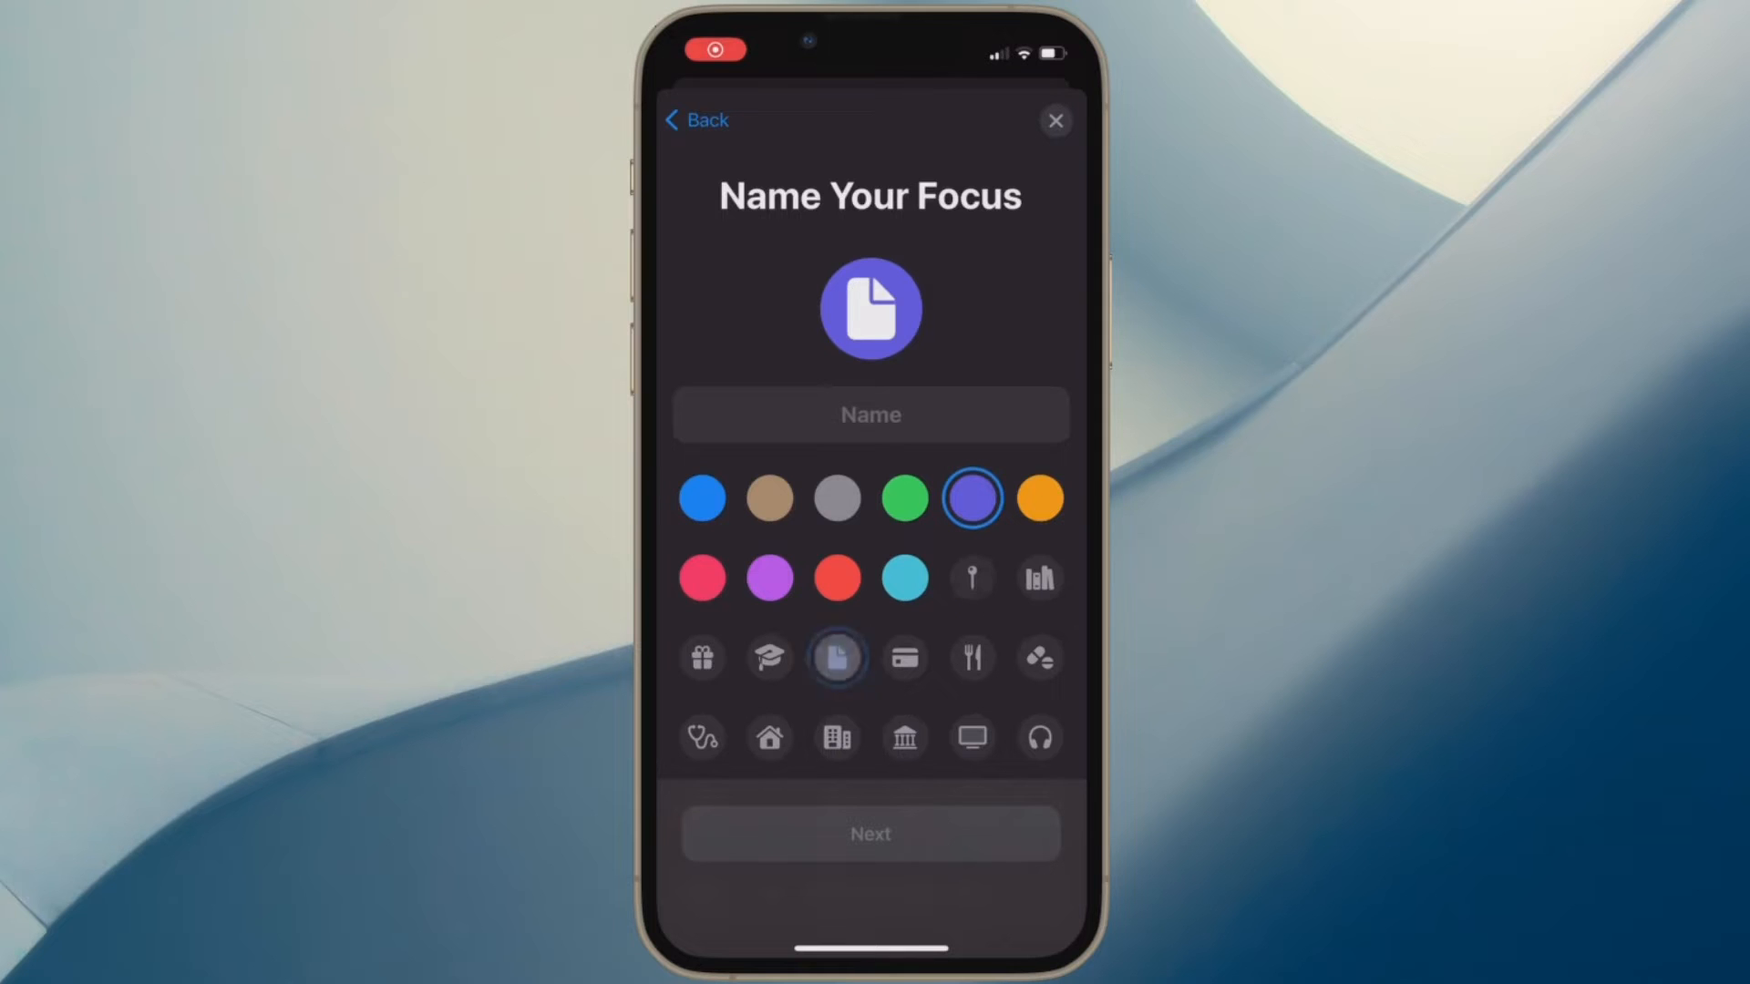
Step: Preview house, office, computer, headphones and pills symbols with grey and orange colours
left_click(1037, 656)
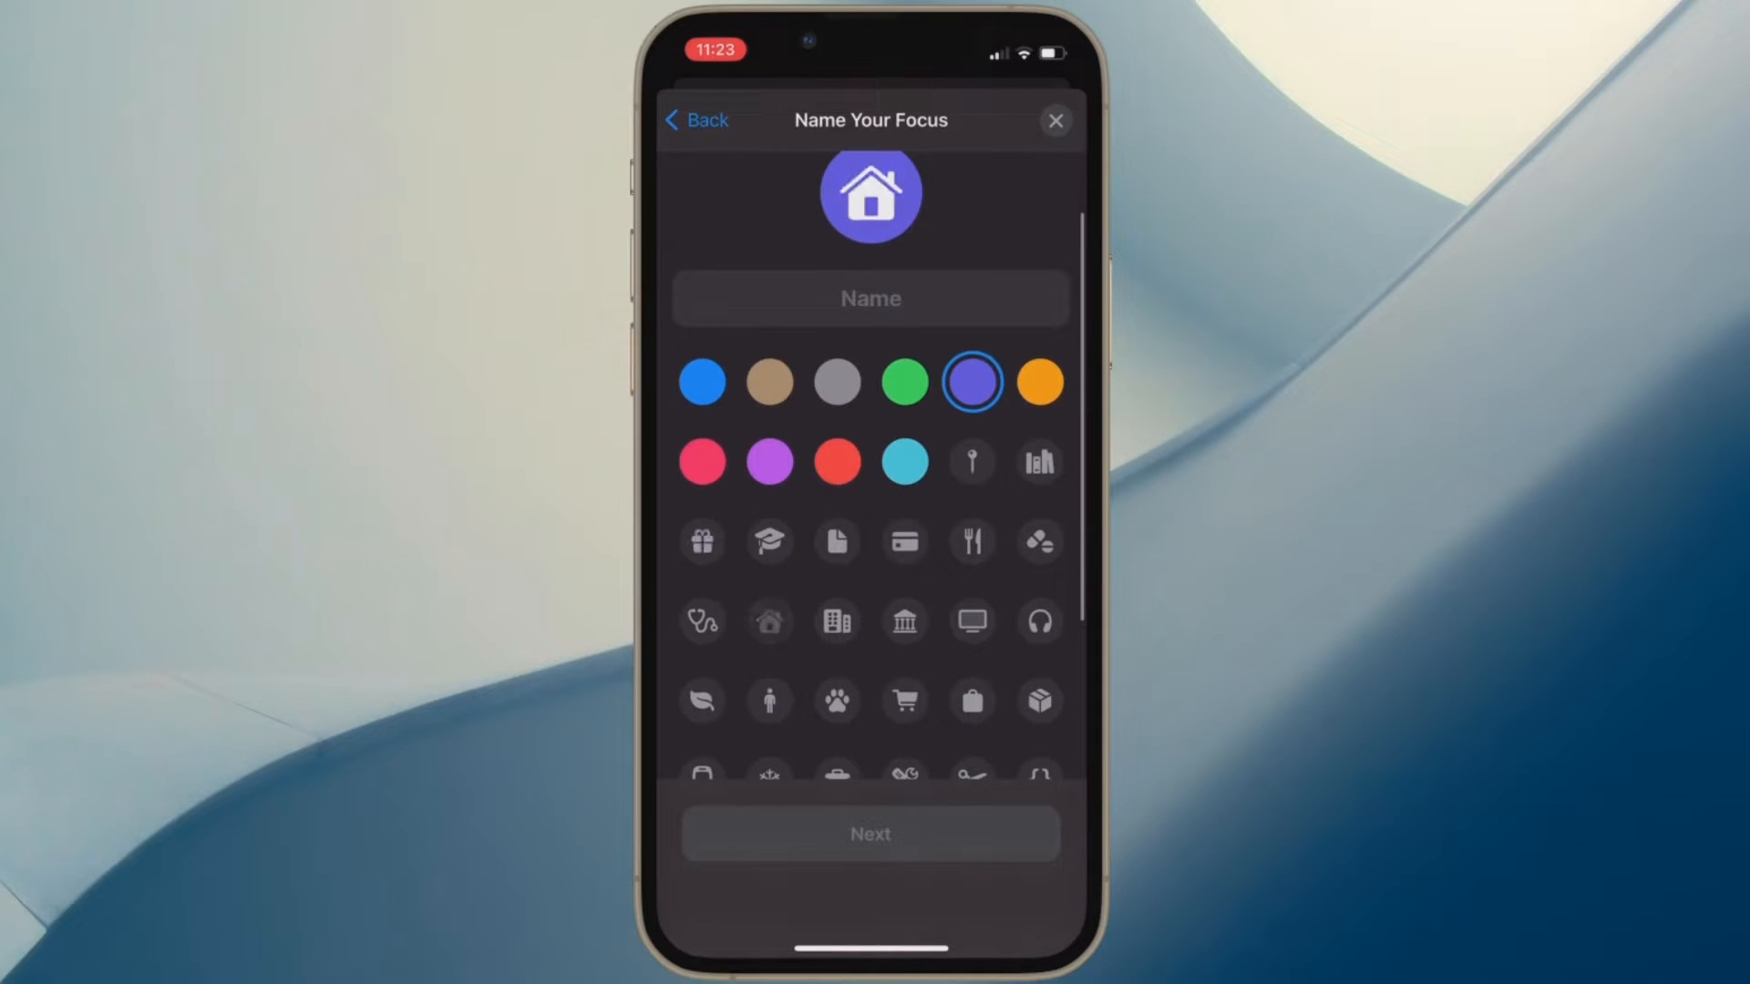
left_click(836, 632)
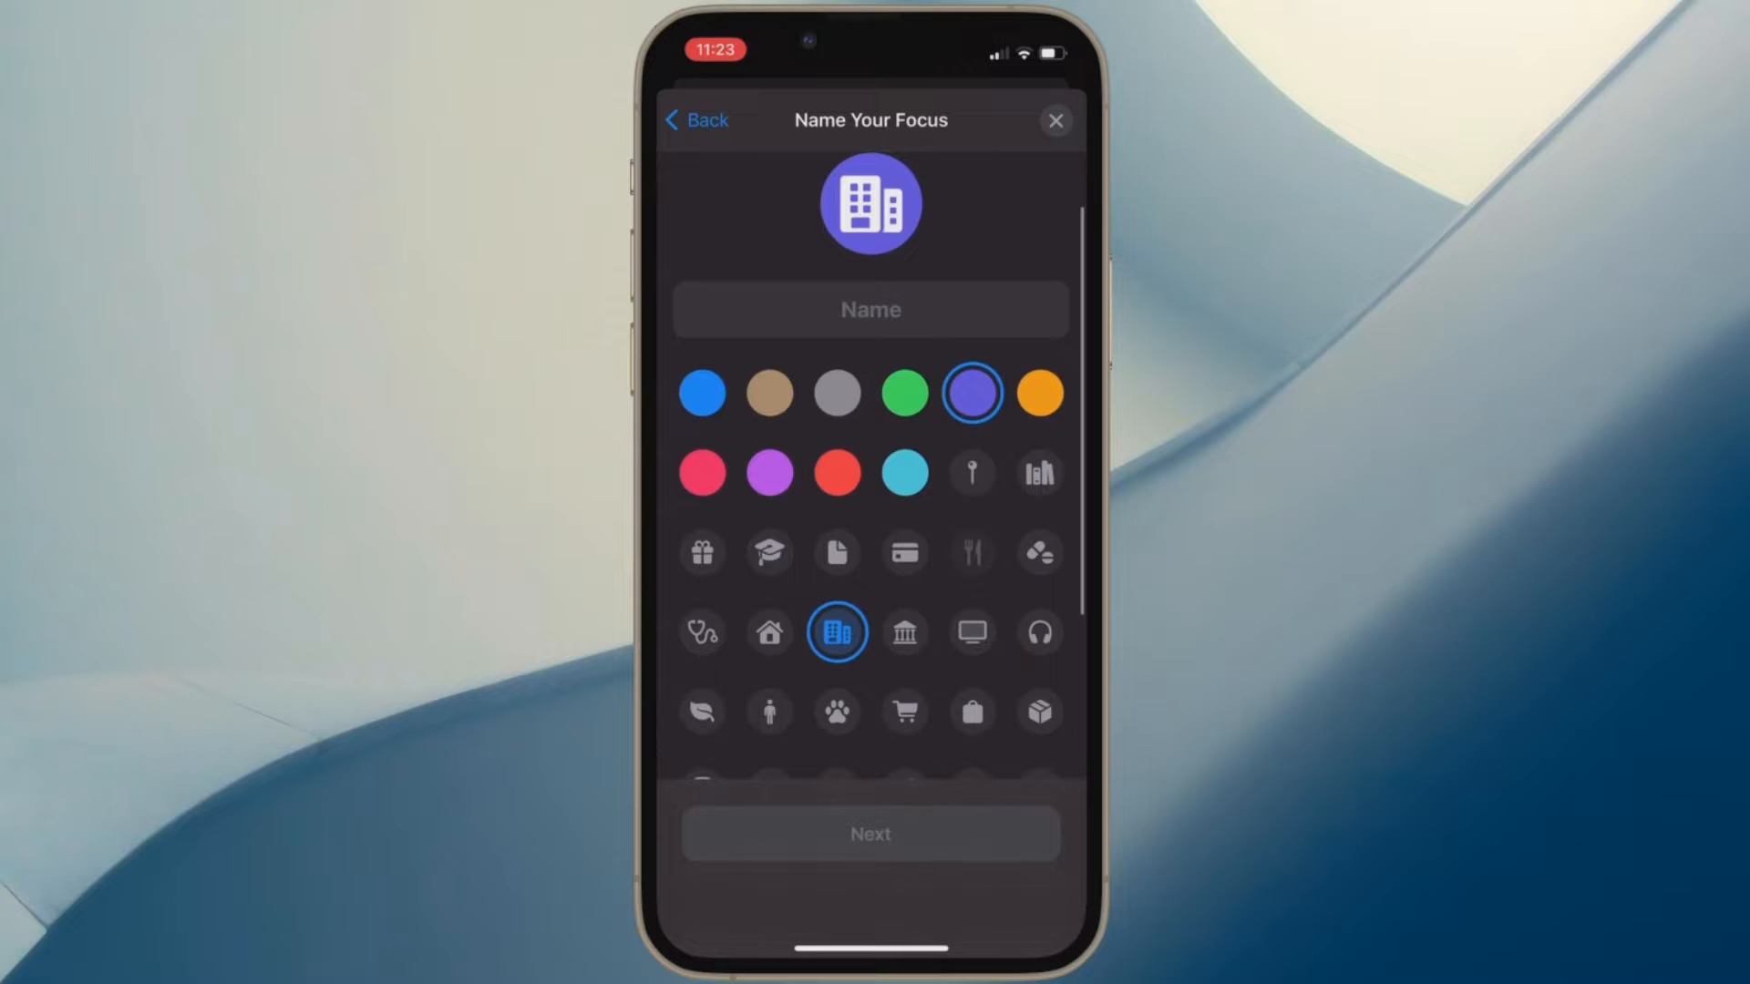
left_click(971, 633)
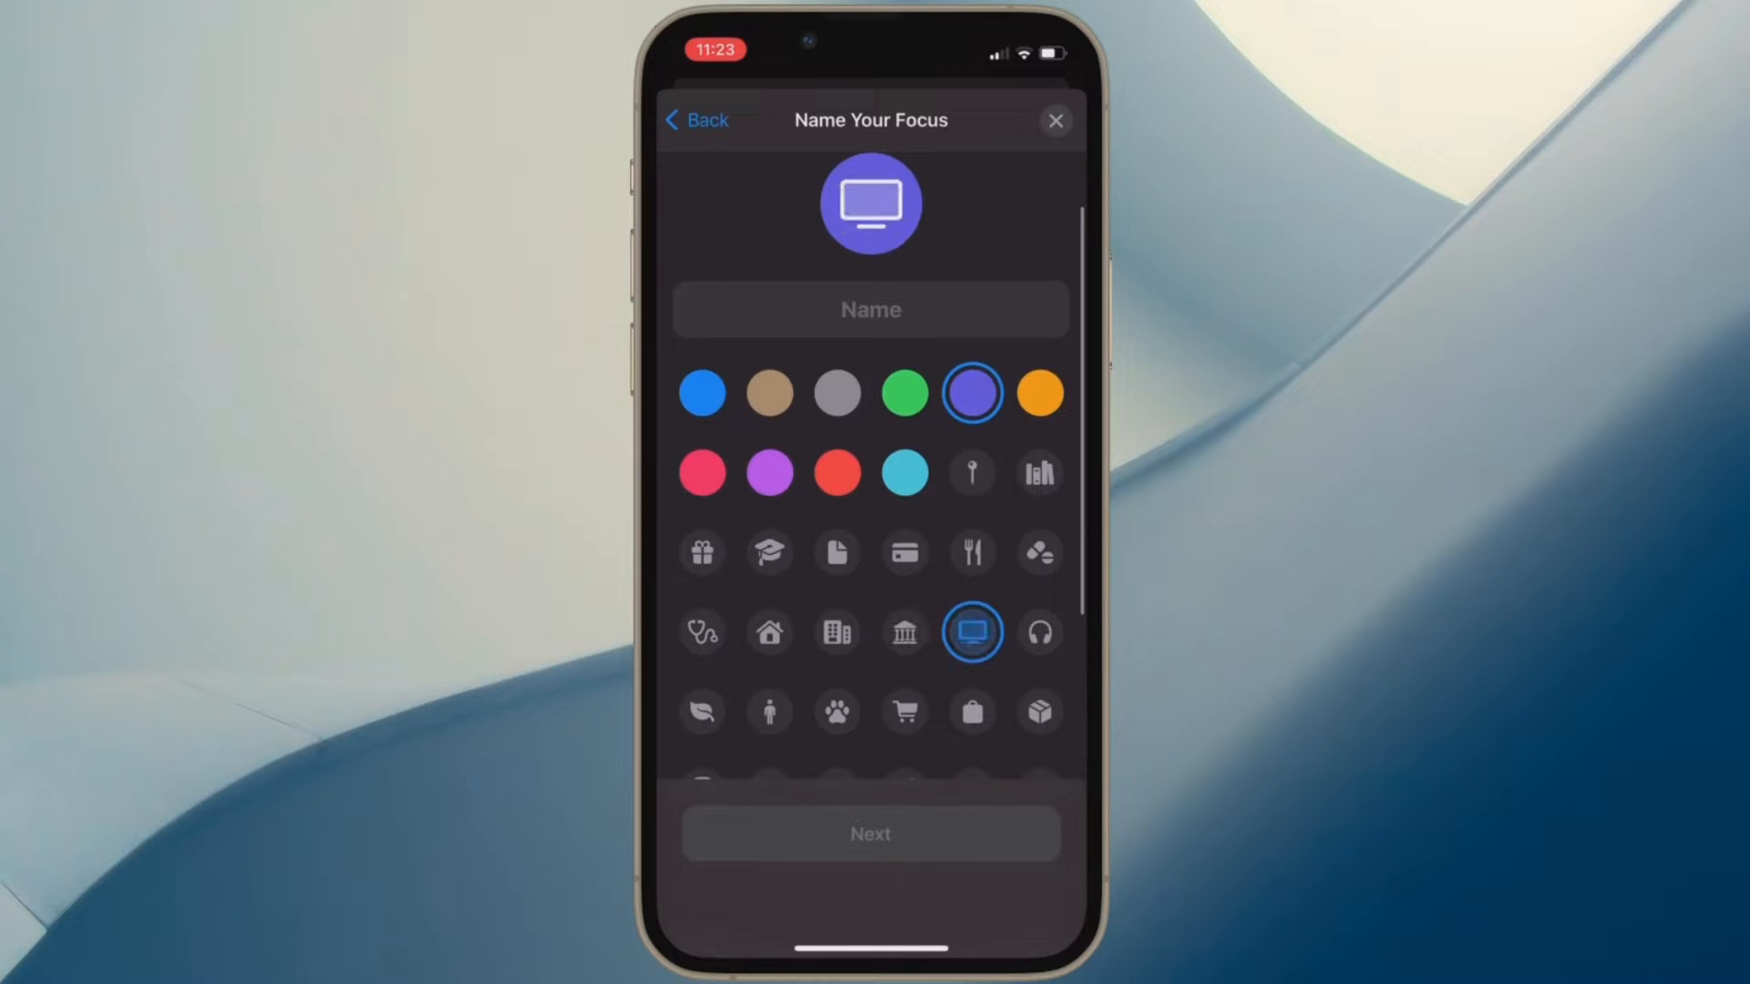
left_click(1038, 632)
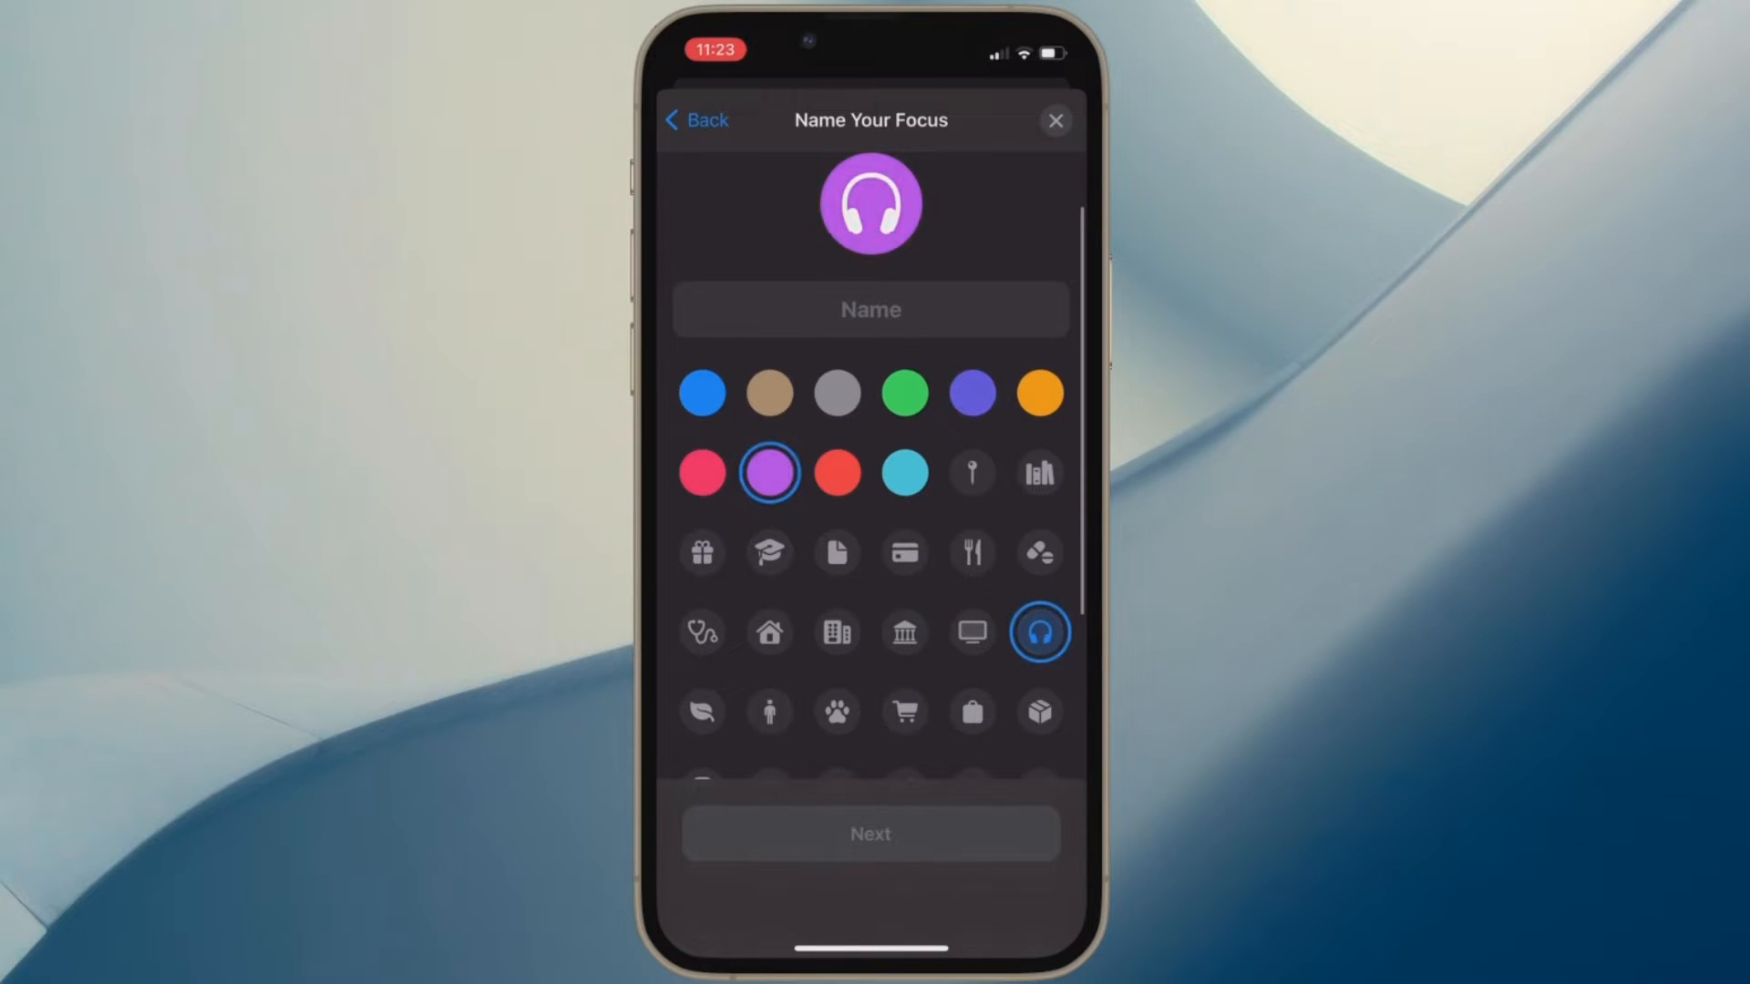
left_click(836, 392)
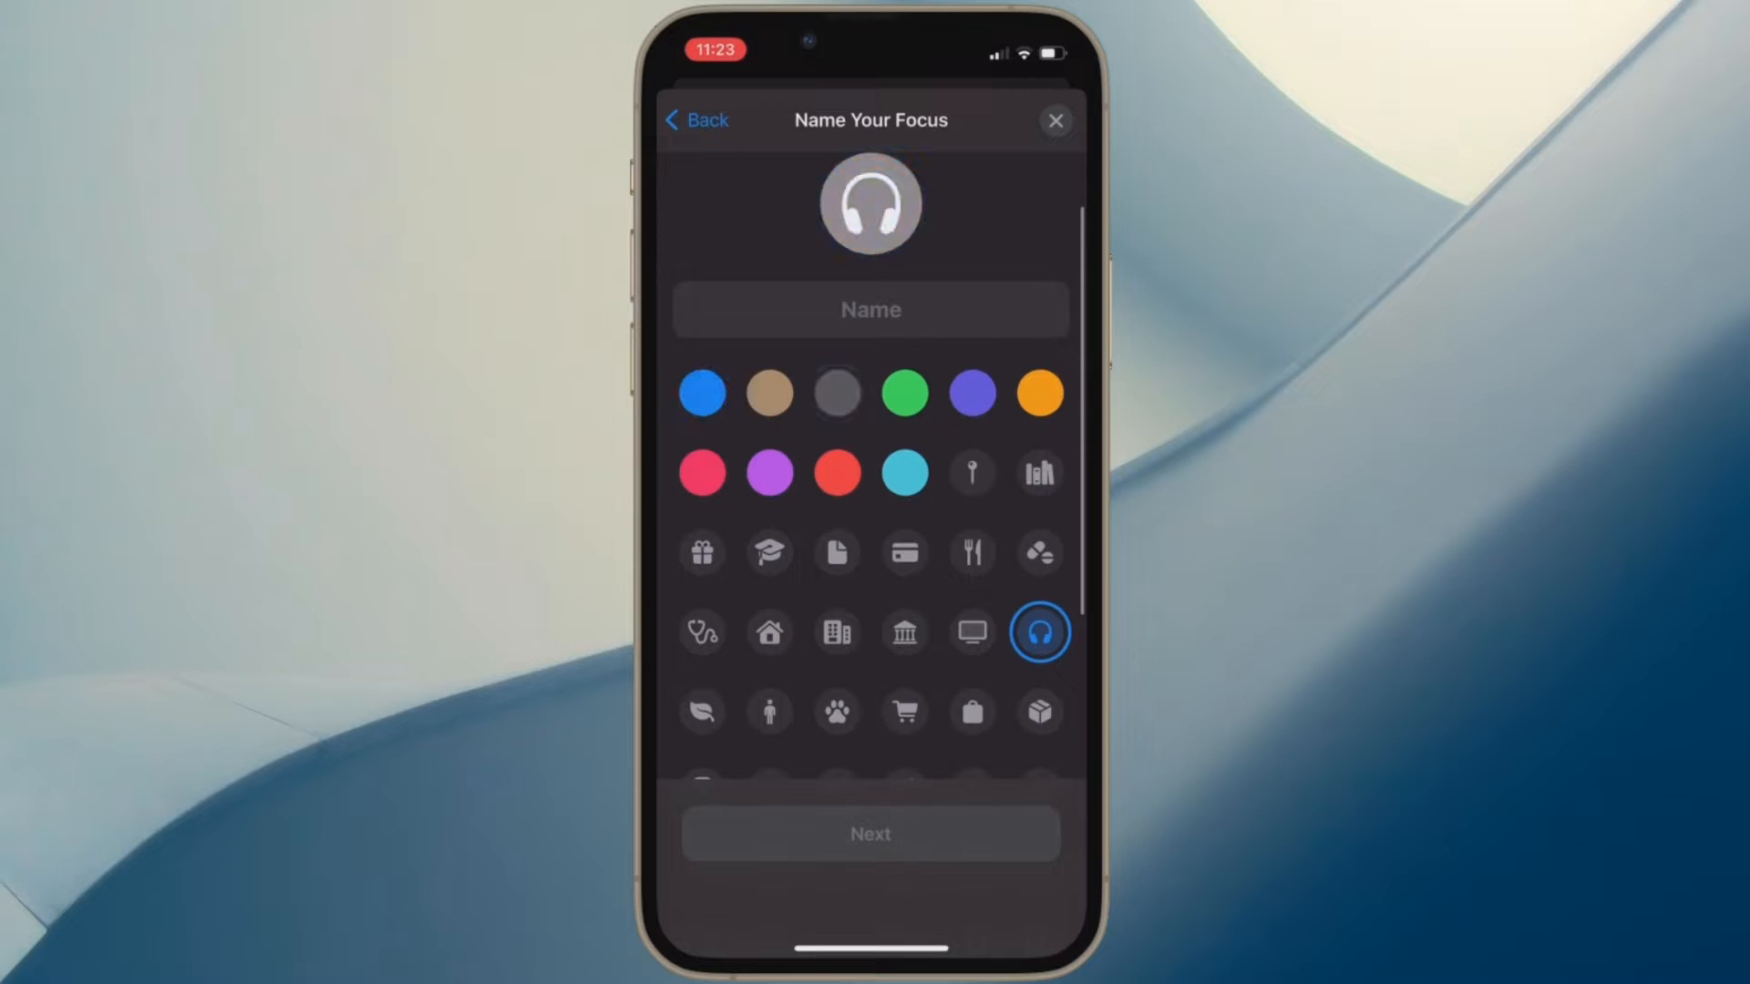
left_click(1038, 392)
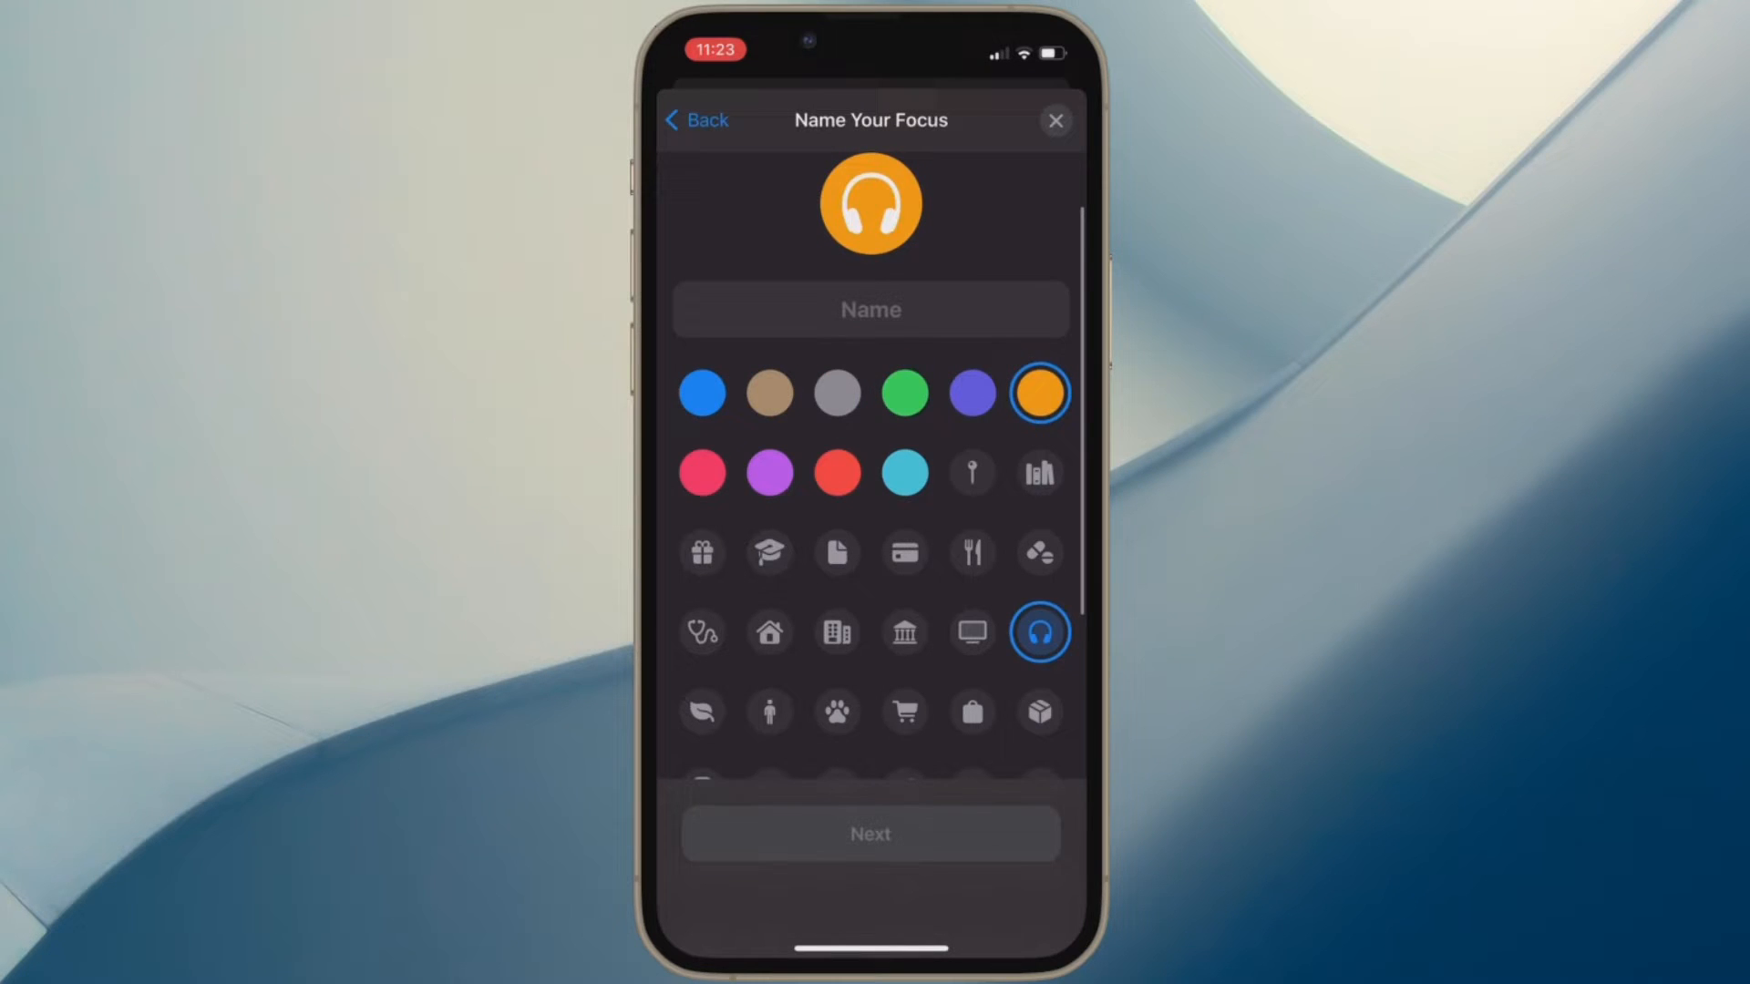
left_click(1038, 552)
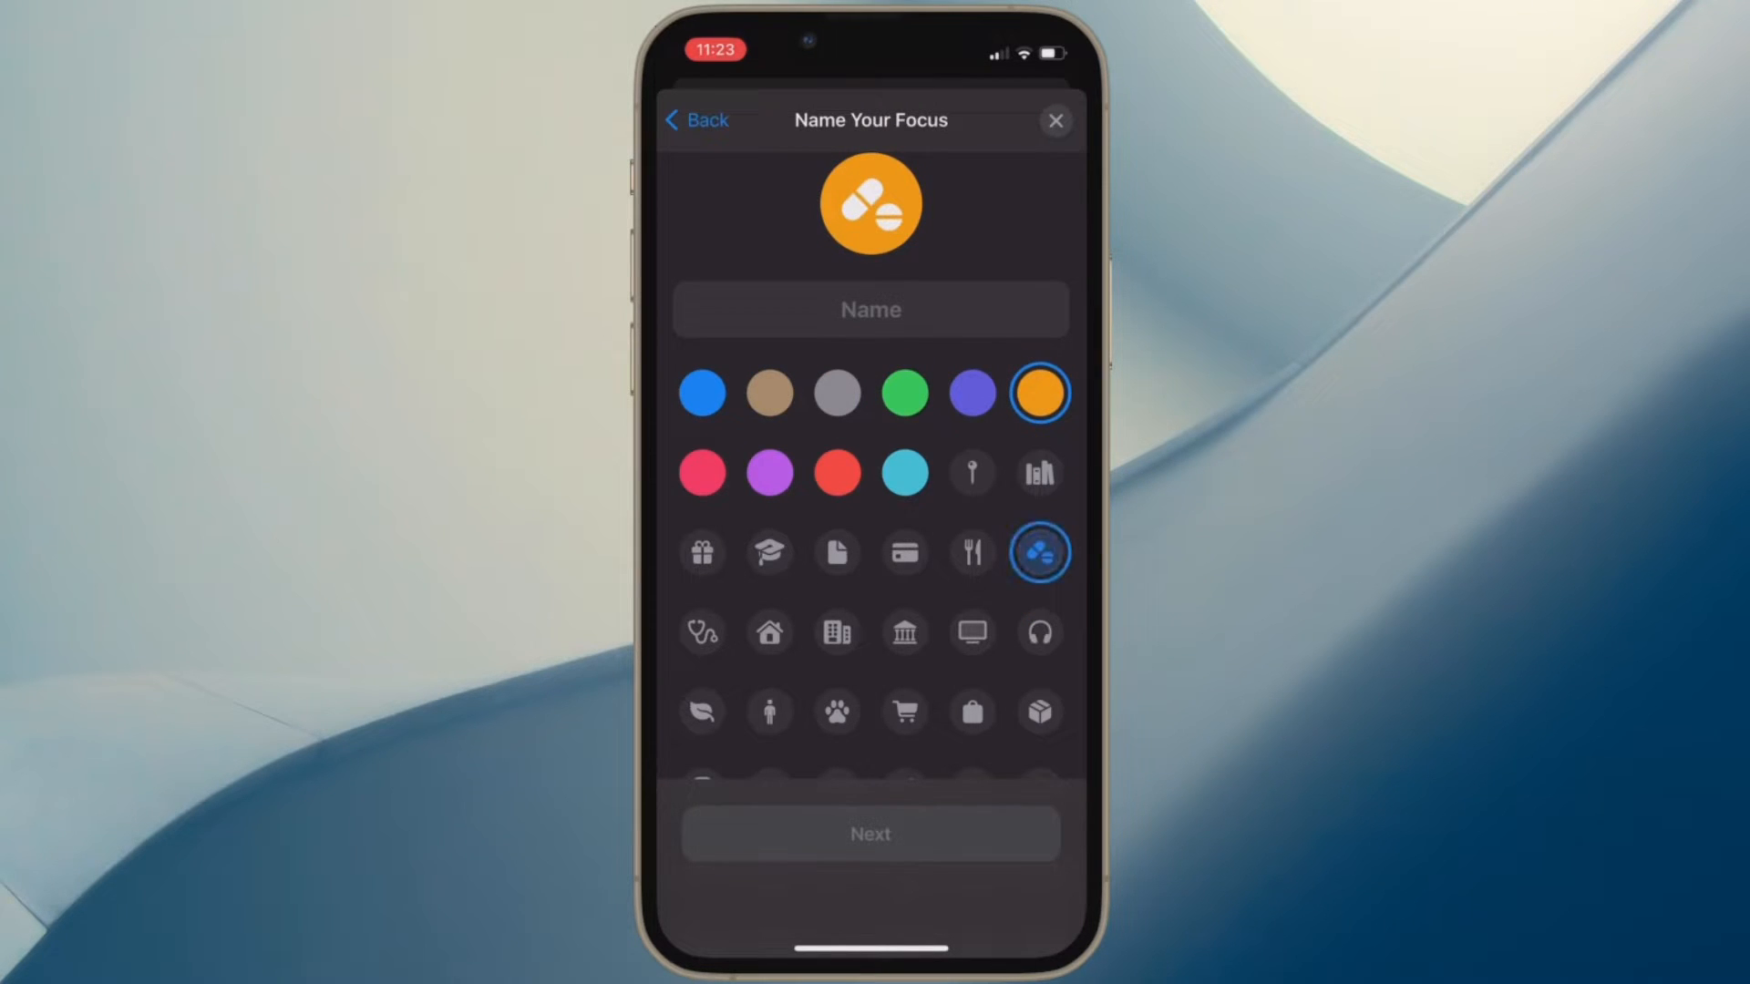
left_click(971, 632)
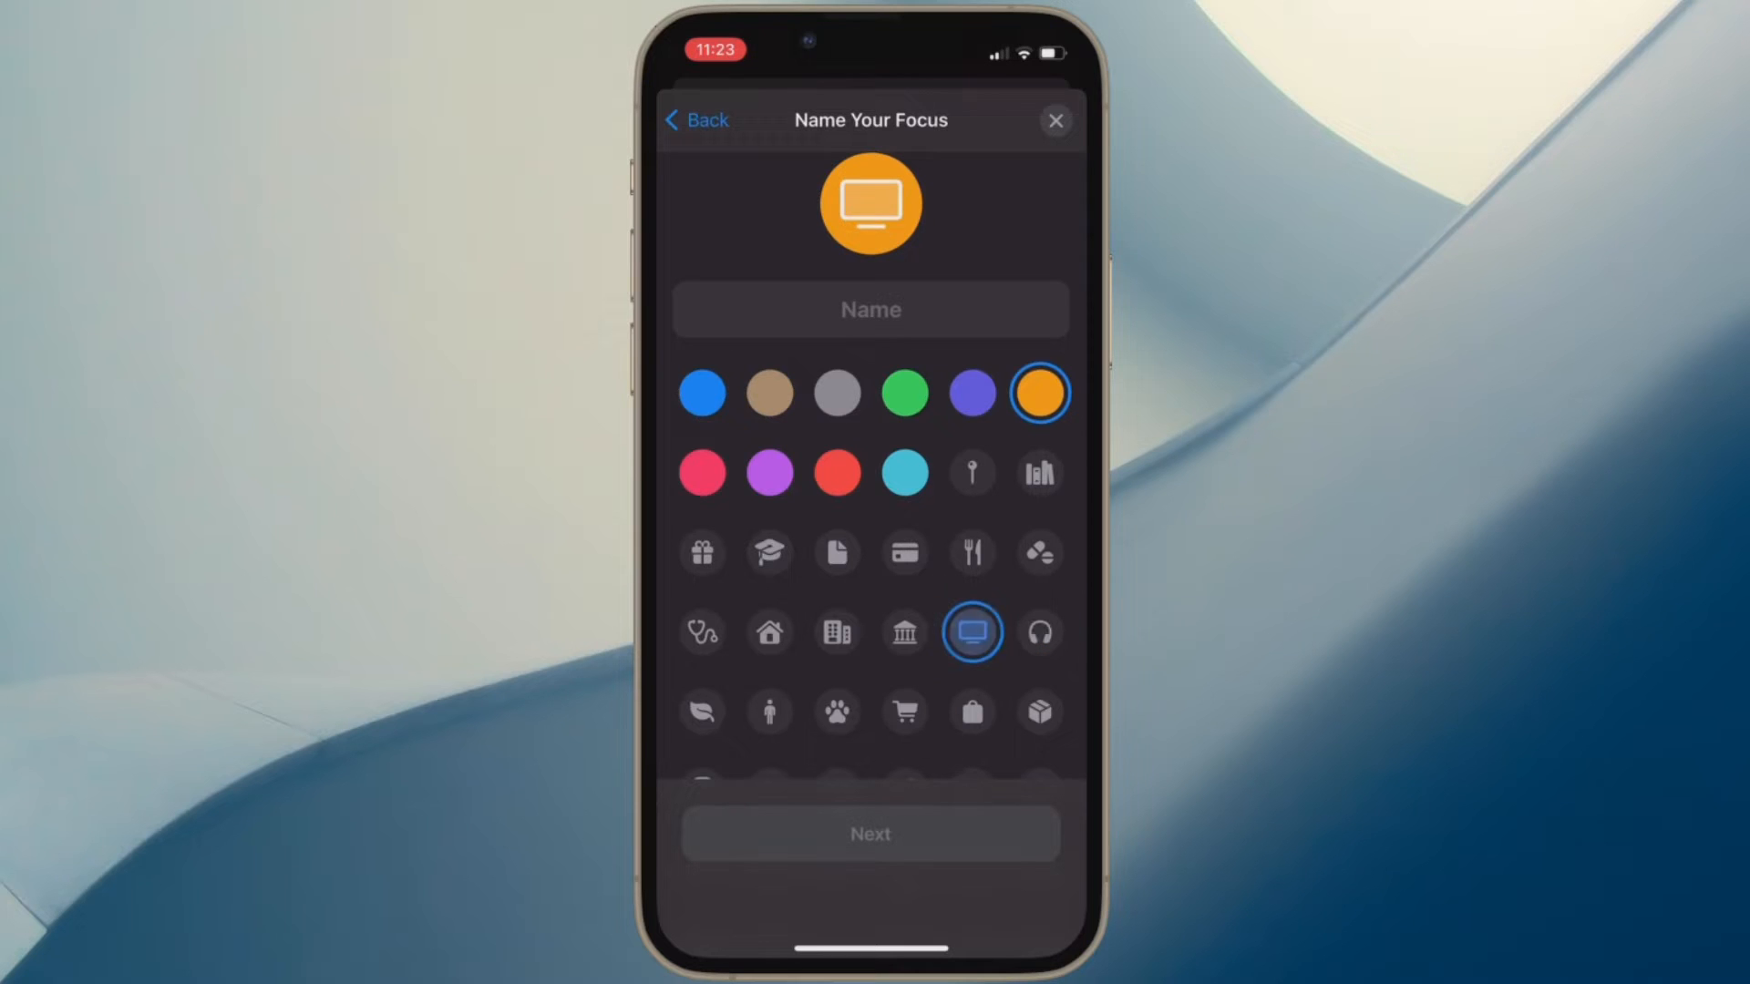
left_click(836, 633)
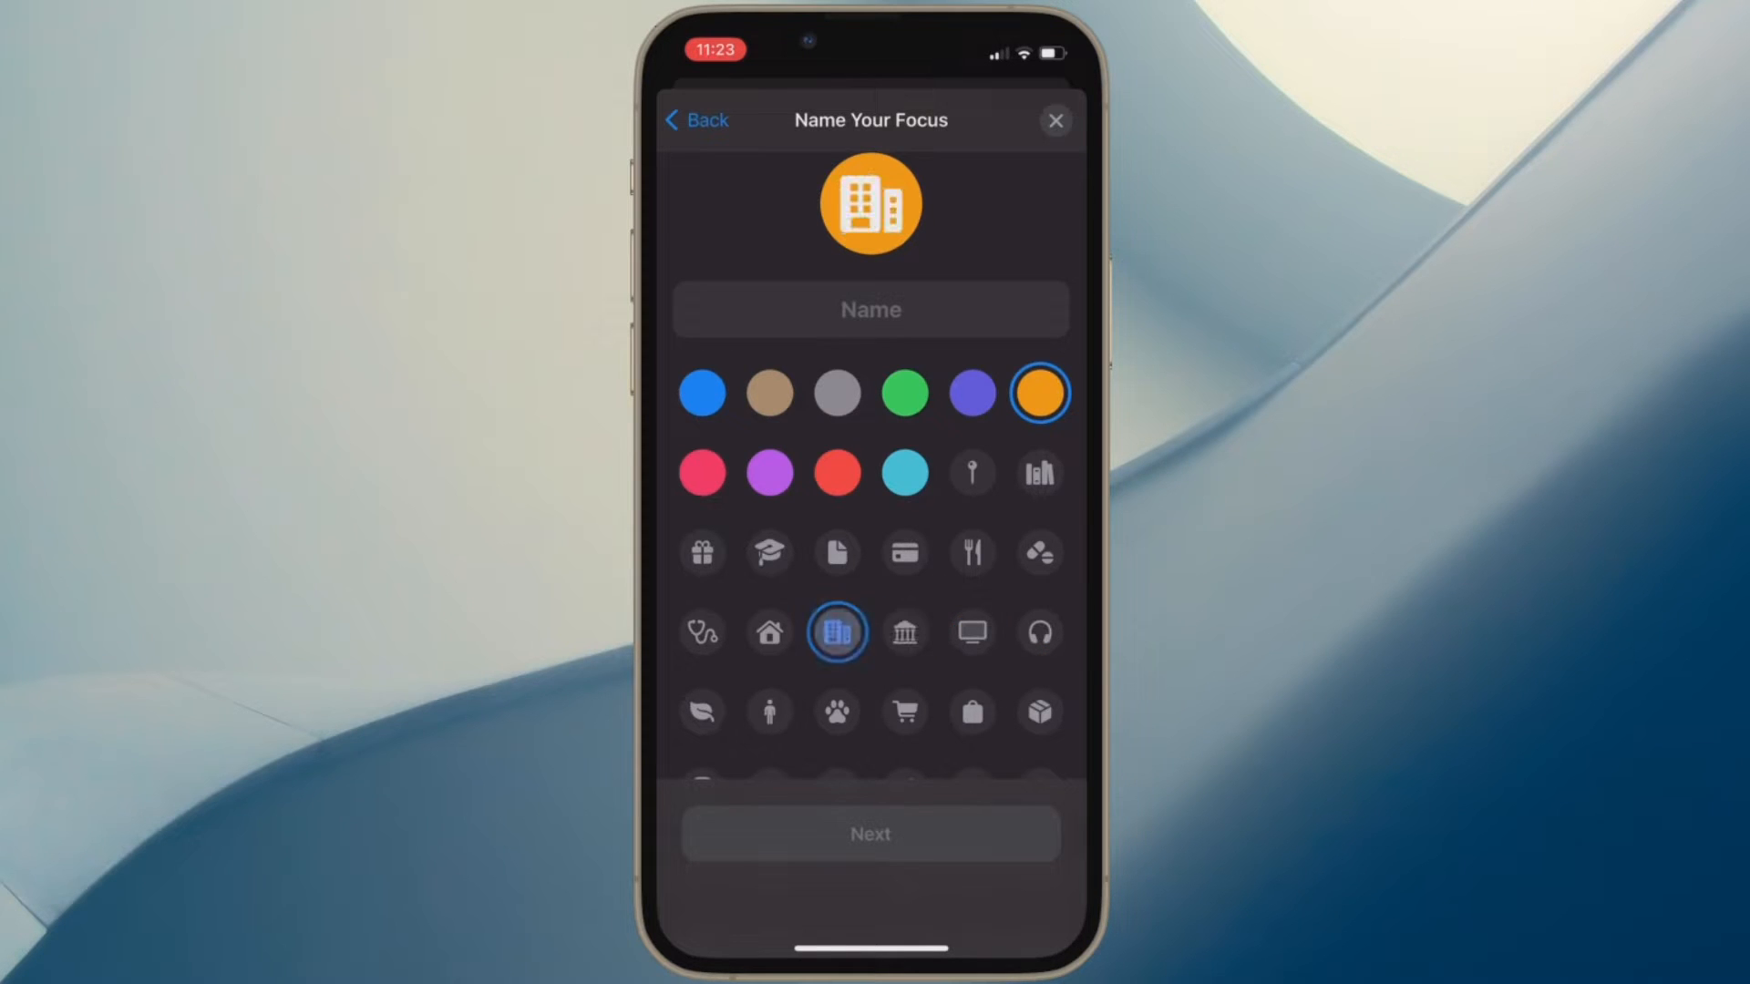
Step: Try person, shopping bag, box, document and graduation cap symbols with red and teal
left_click(770, 712)
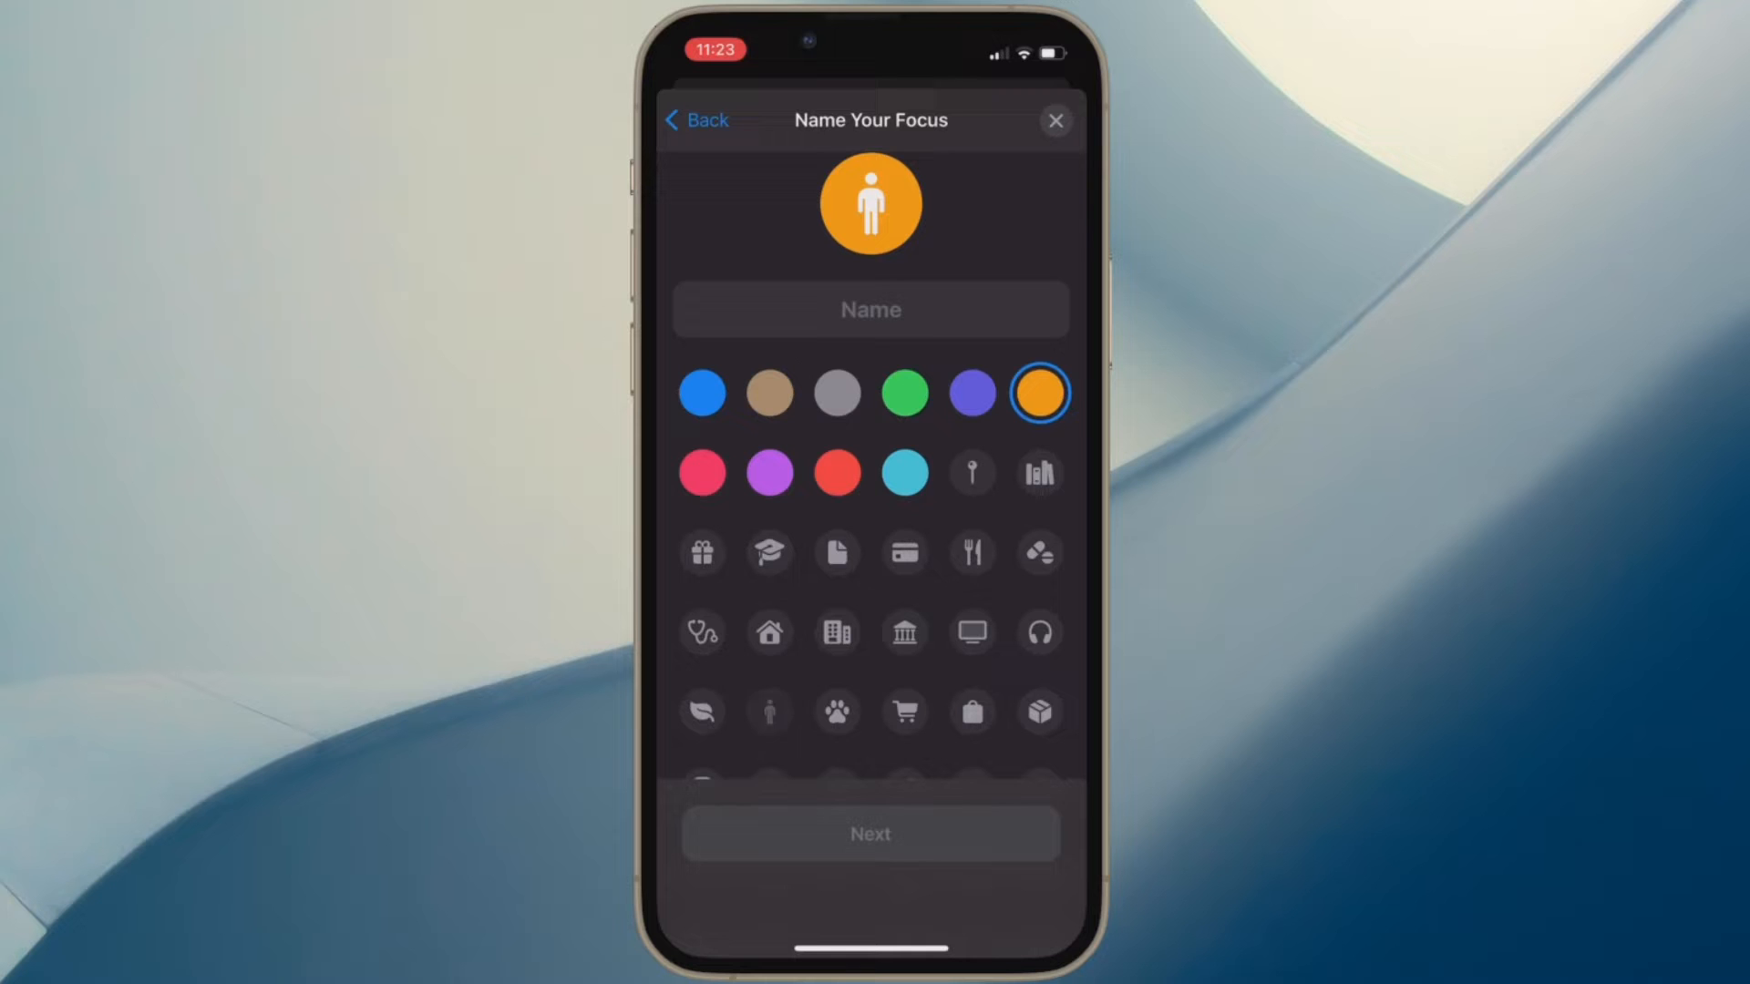
left_click(970, 712)
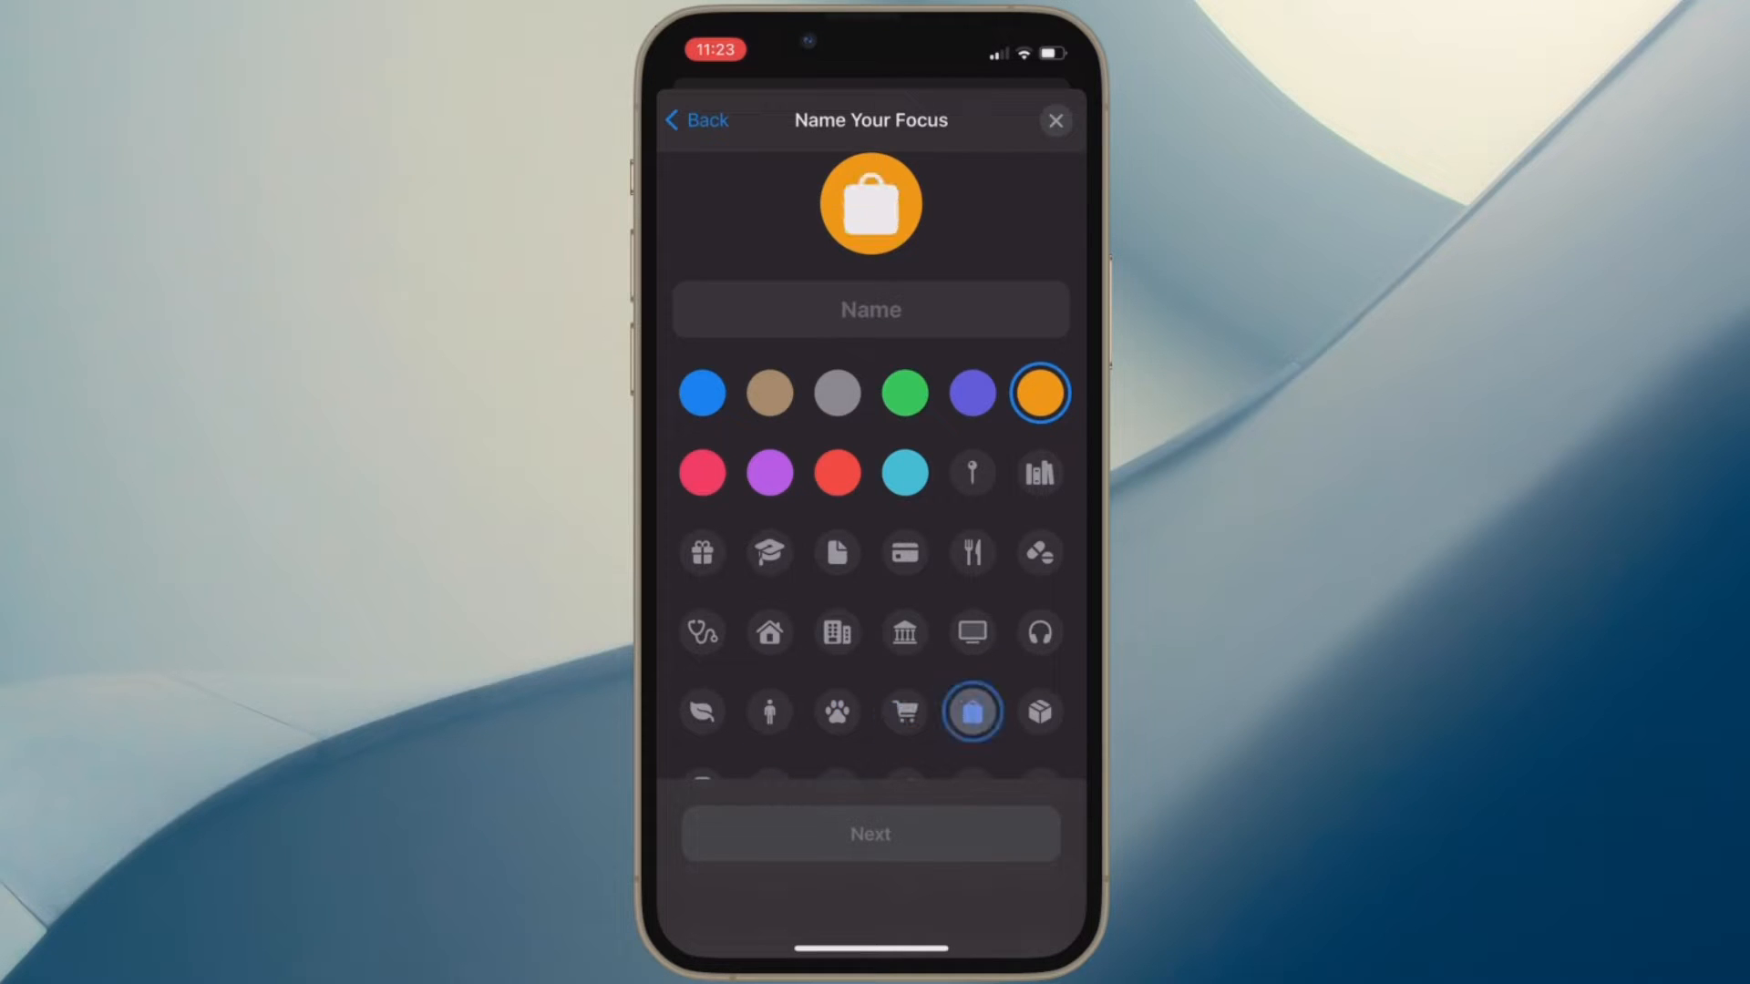
left_click(1038, 711)
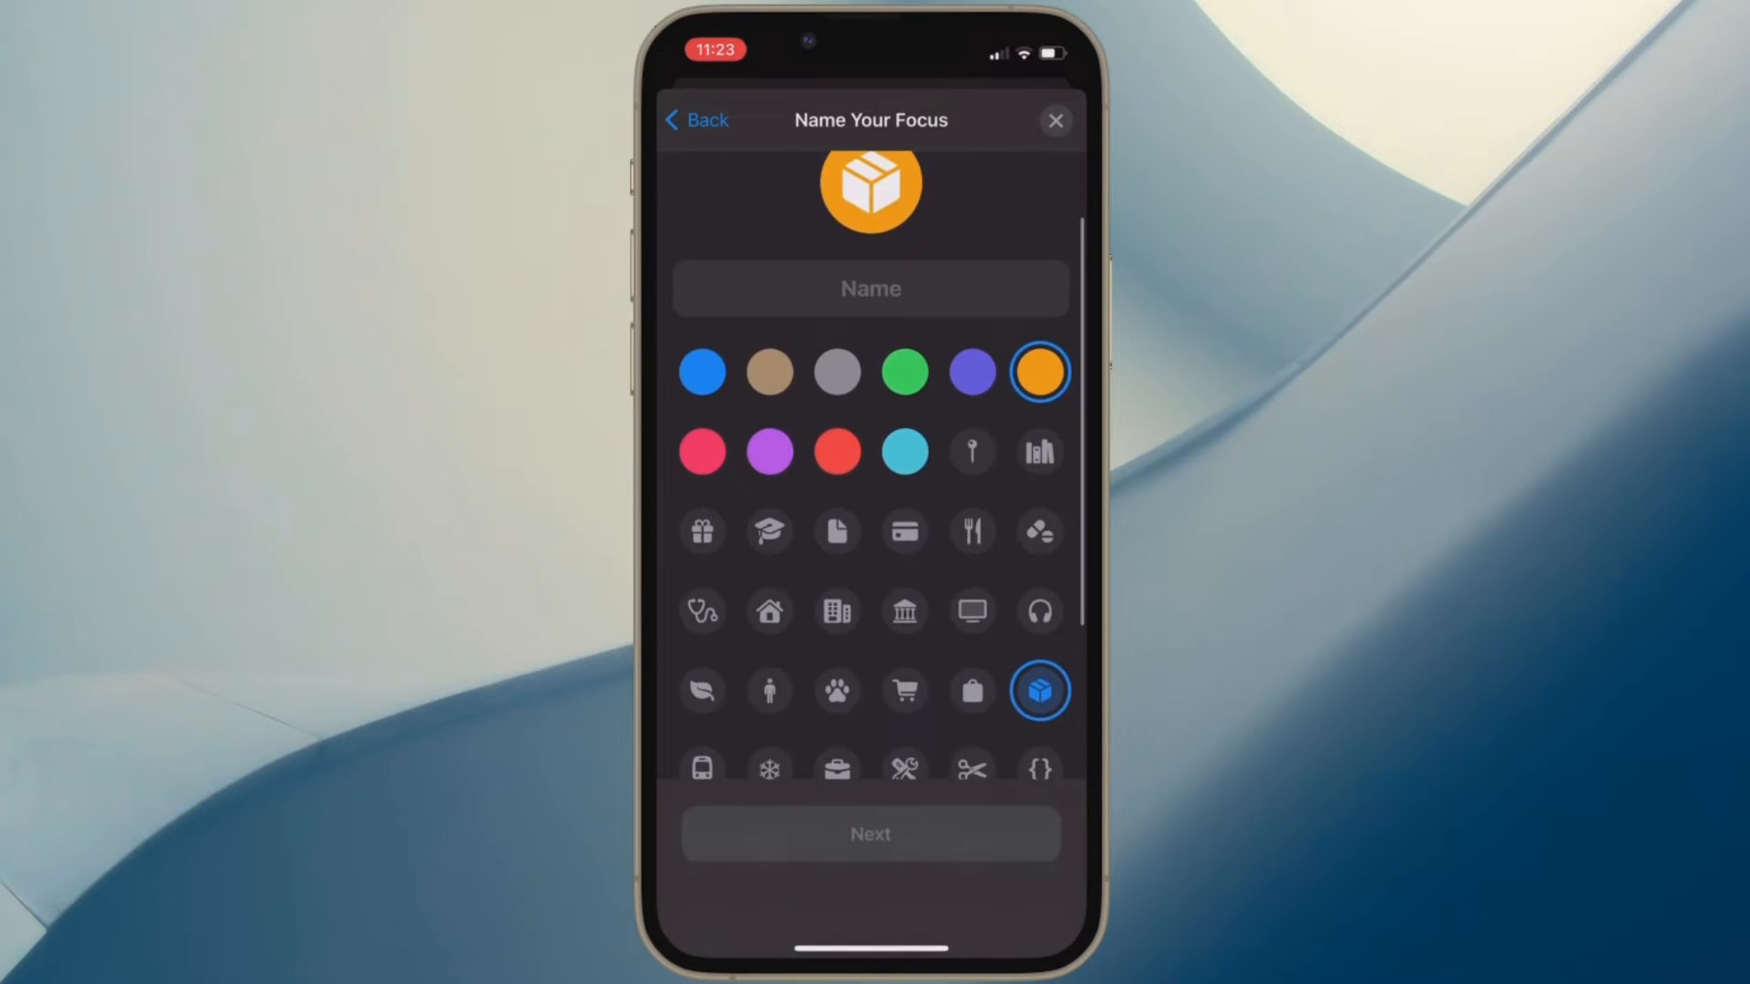
left_click(836, 451)
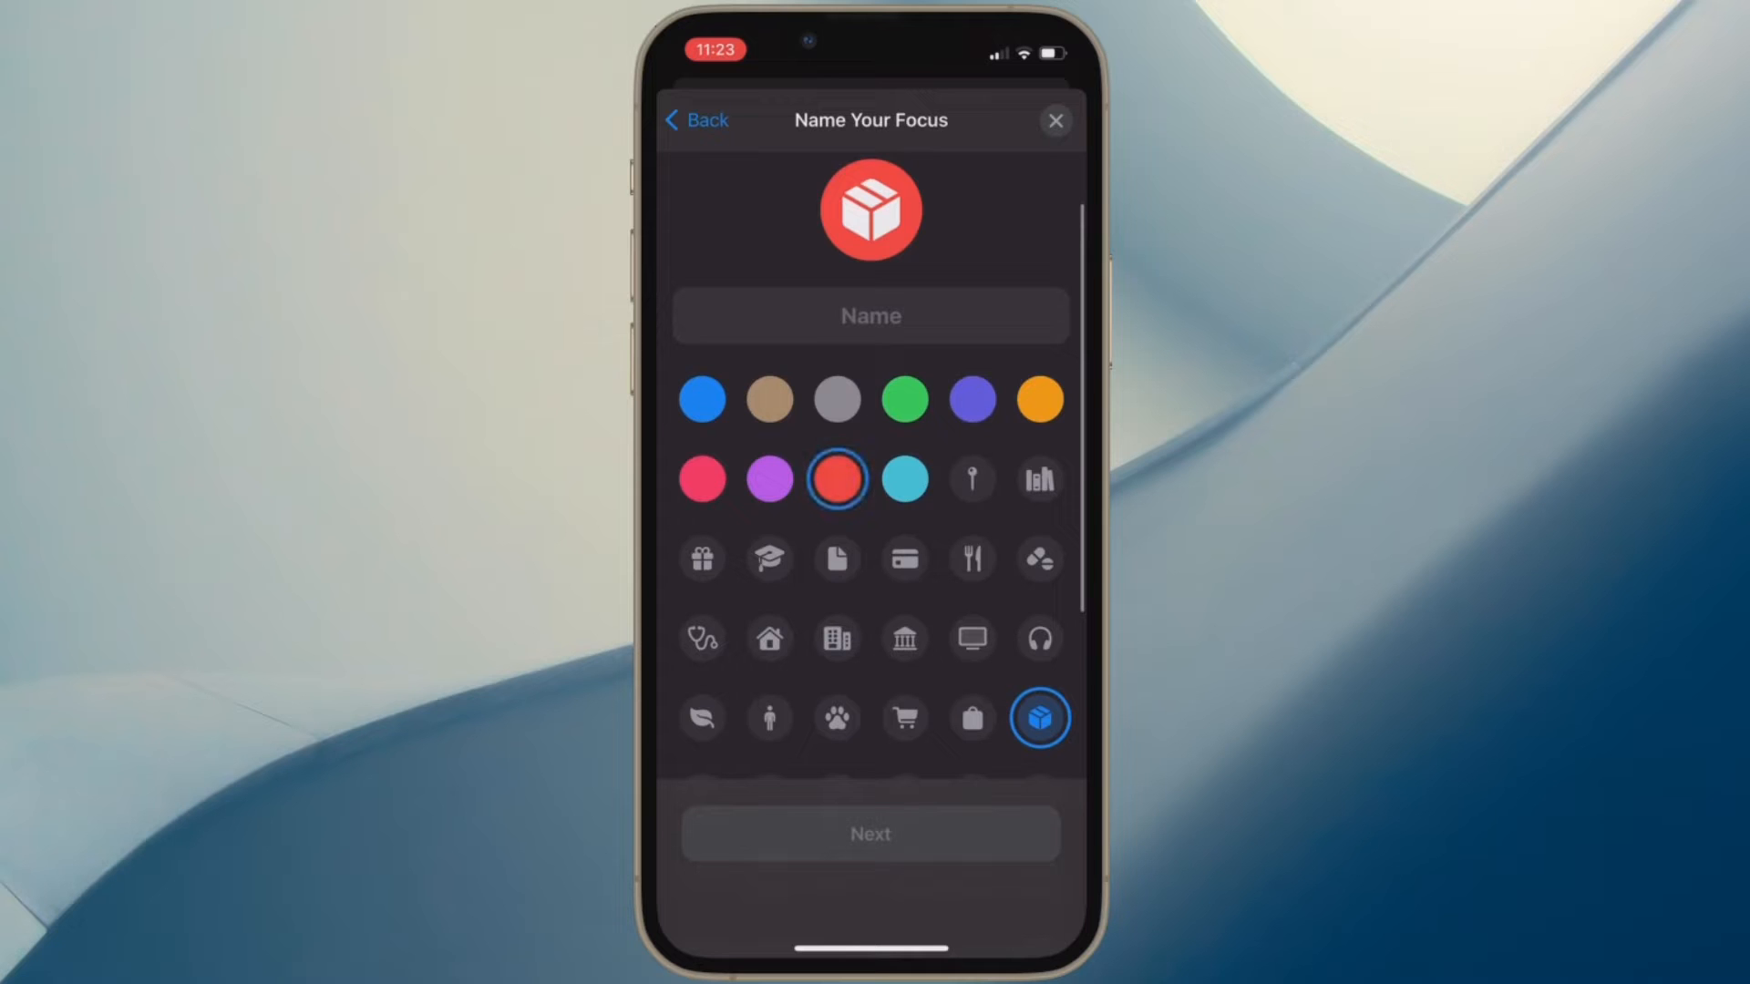
left_click(835, 559)
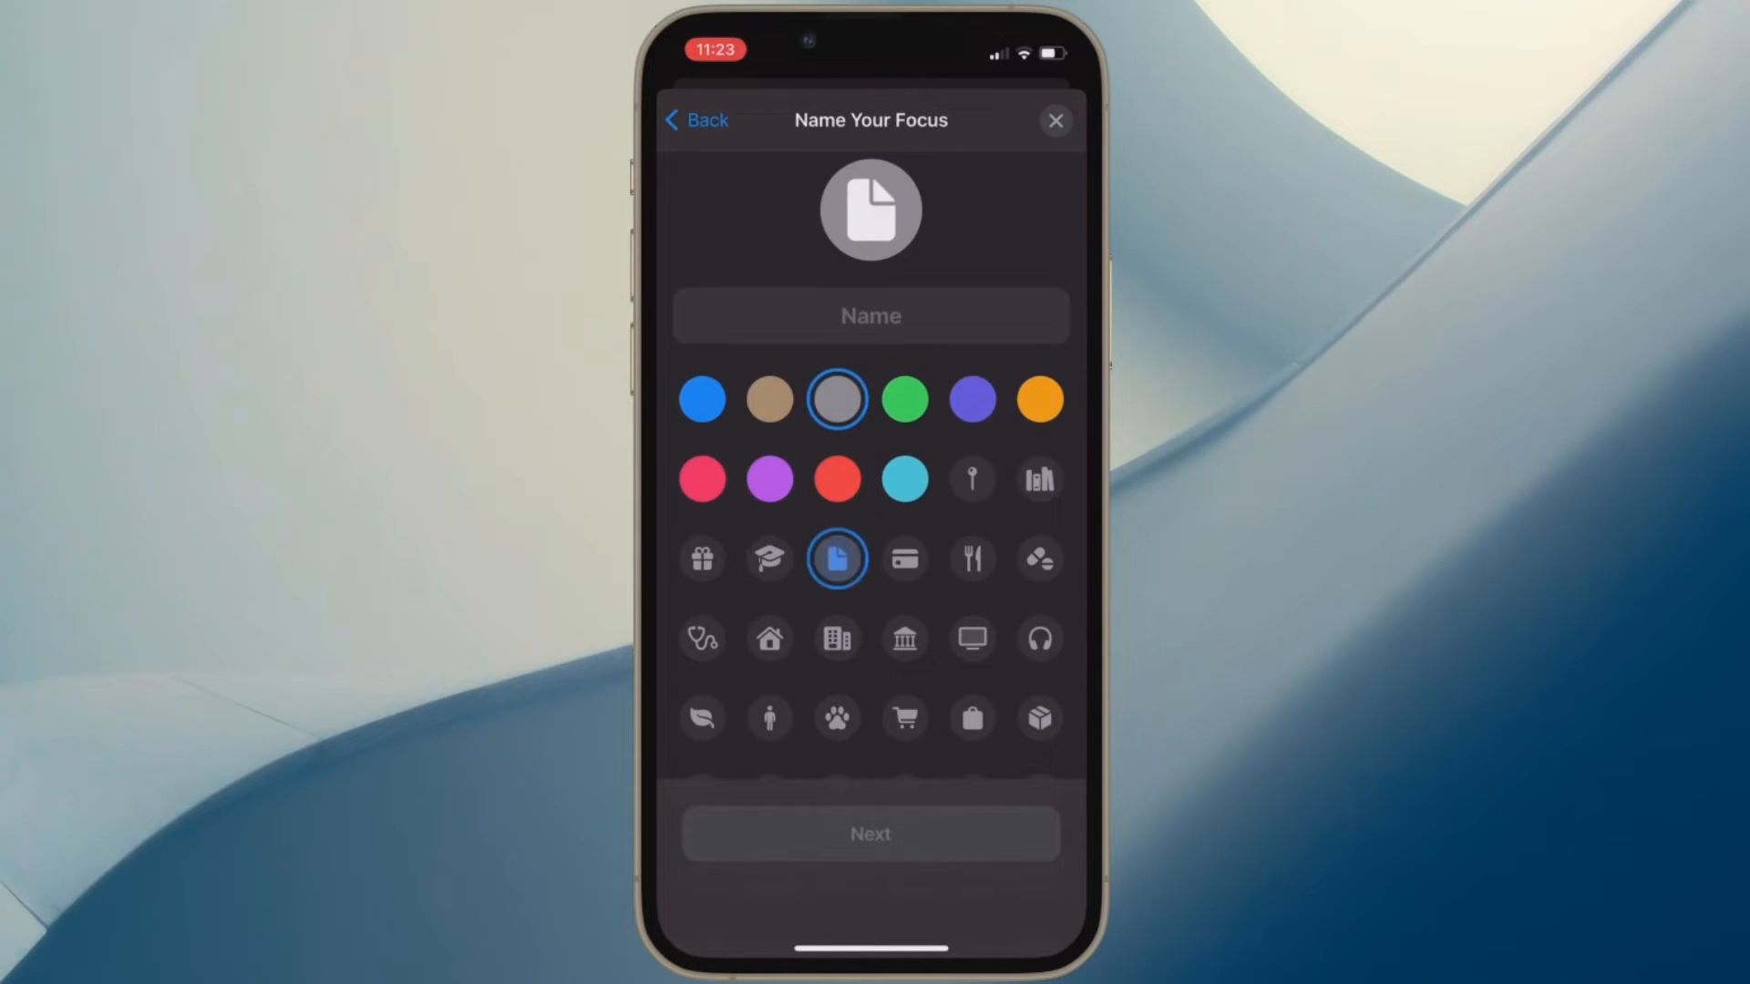
left_click(767, 558)
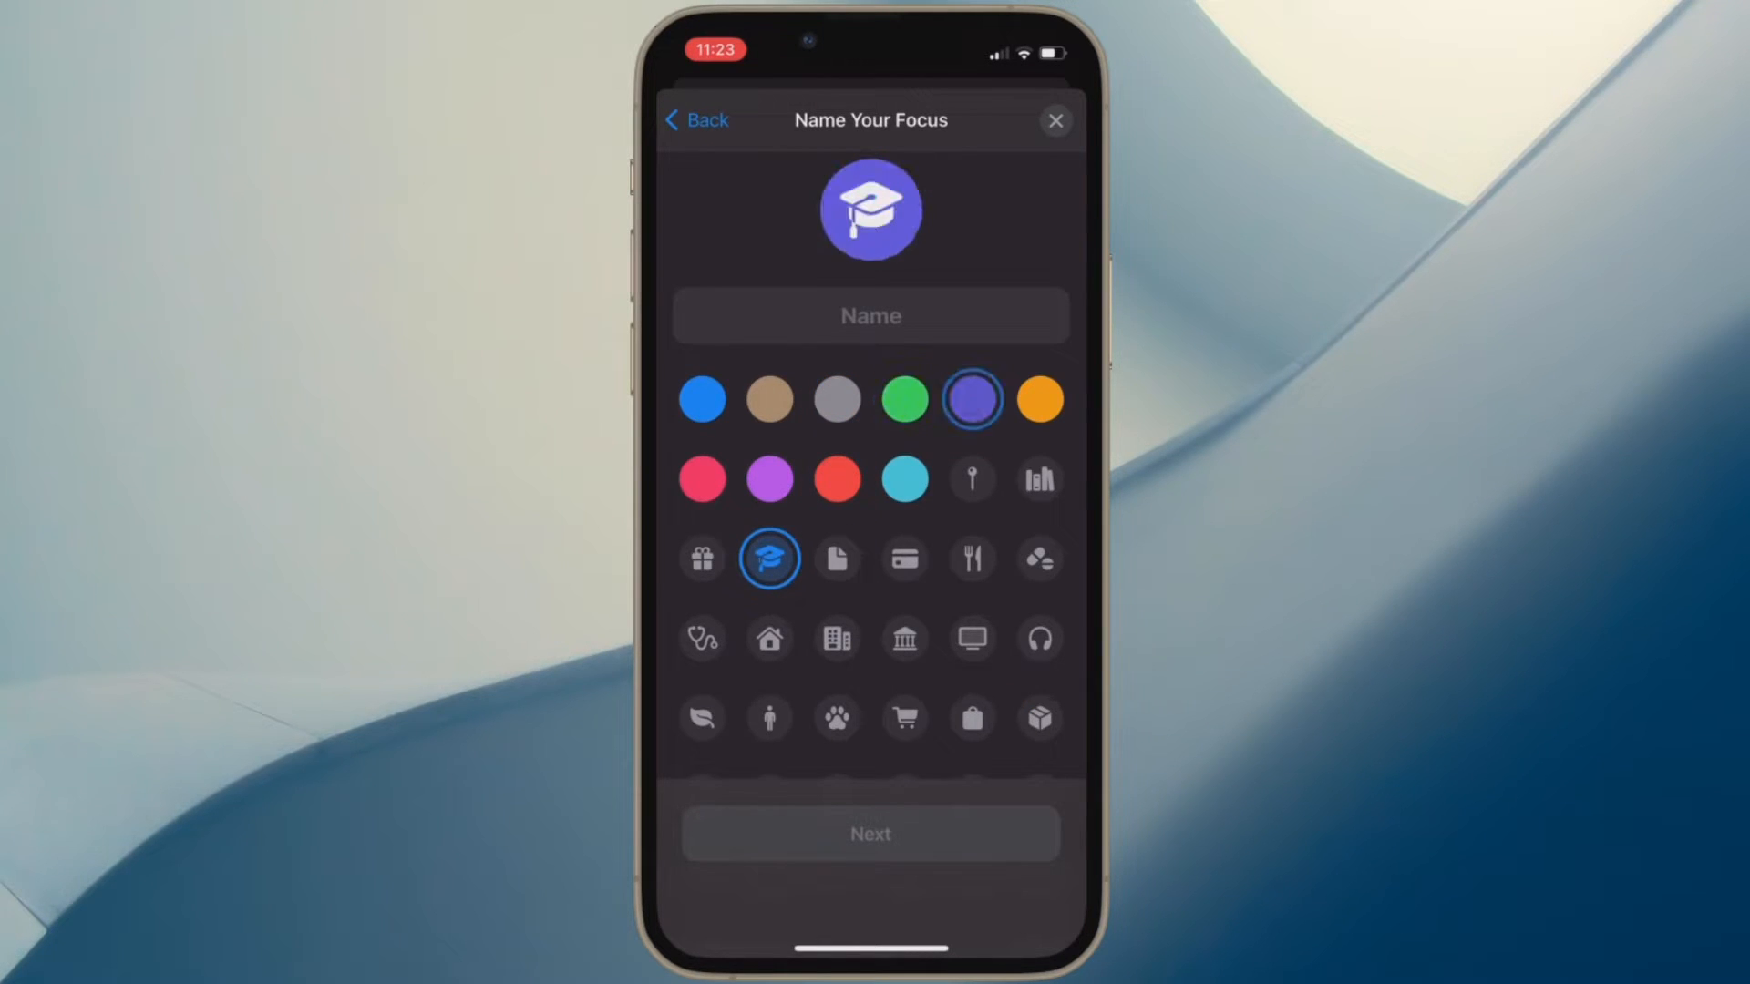
left_click(905, 478)
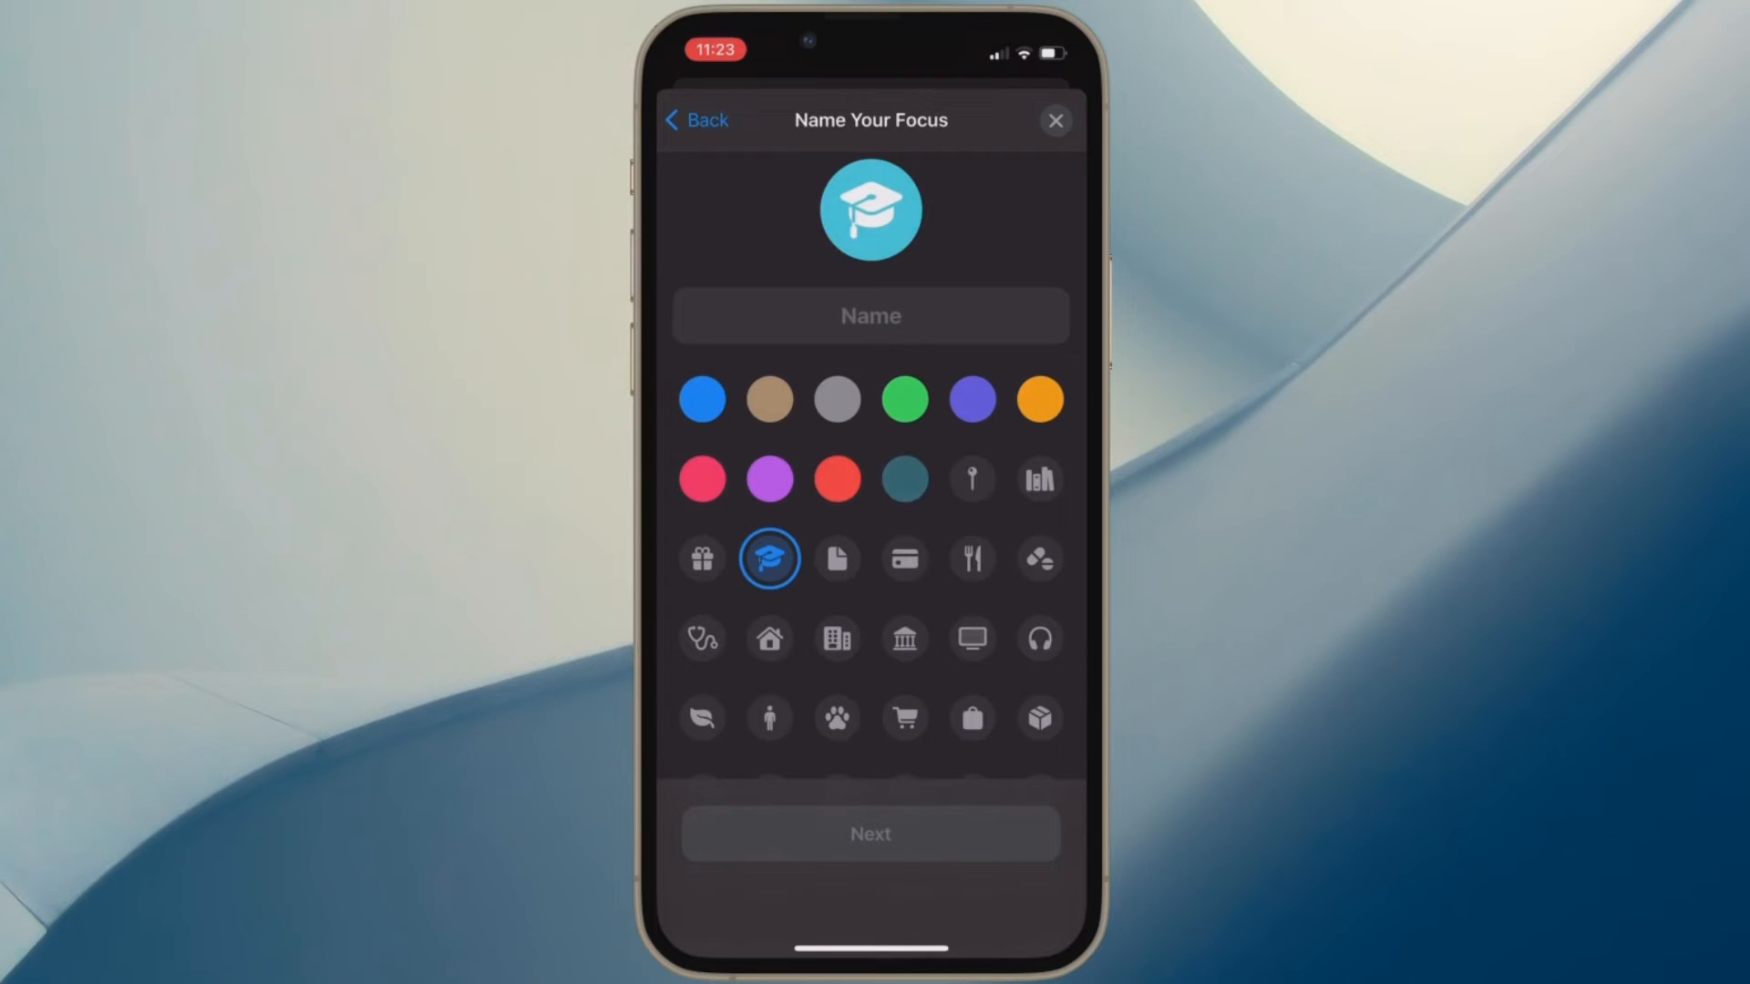
Step: Compare the person and document symbols, then settle on the gift icon
left_click(702, 479)
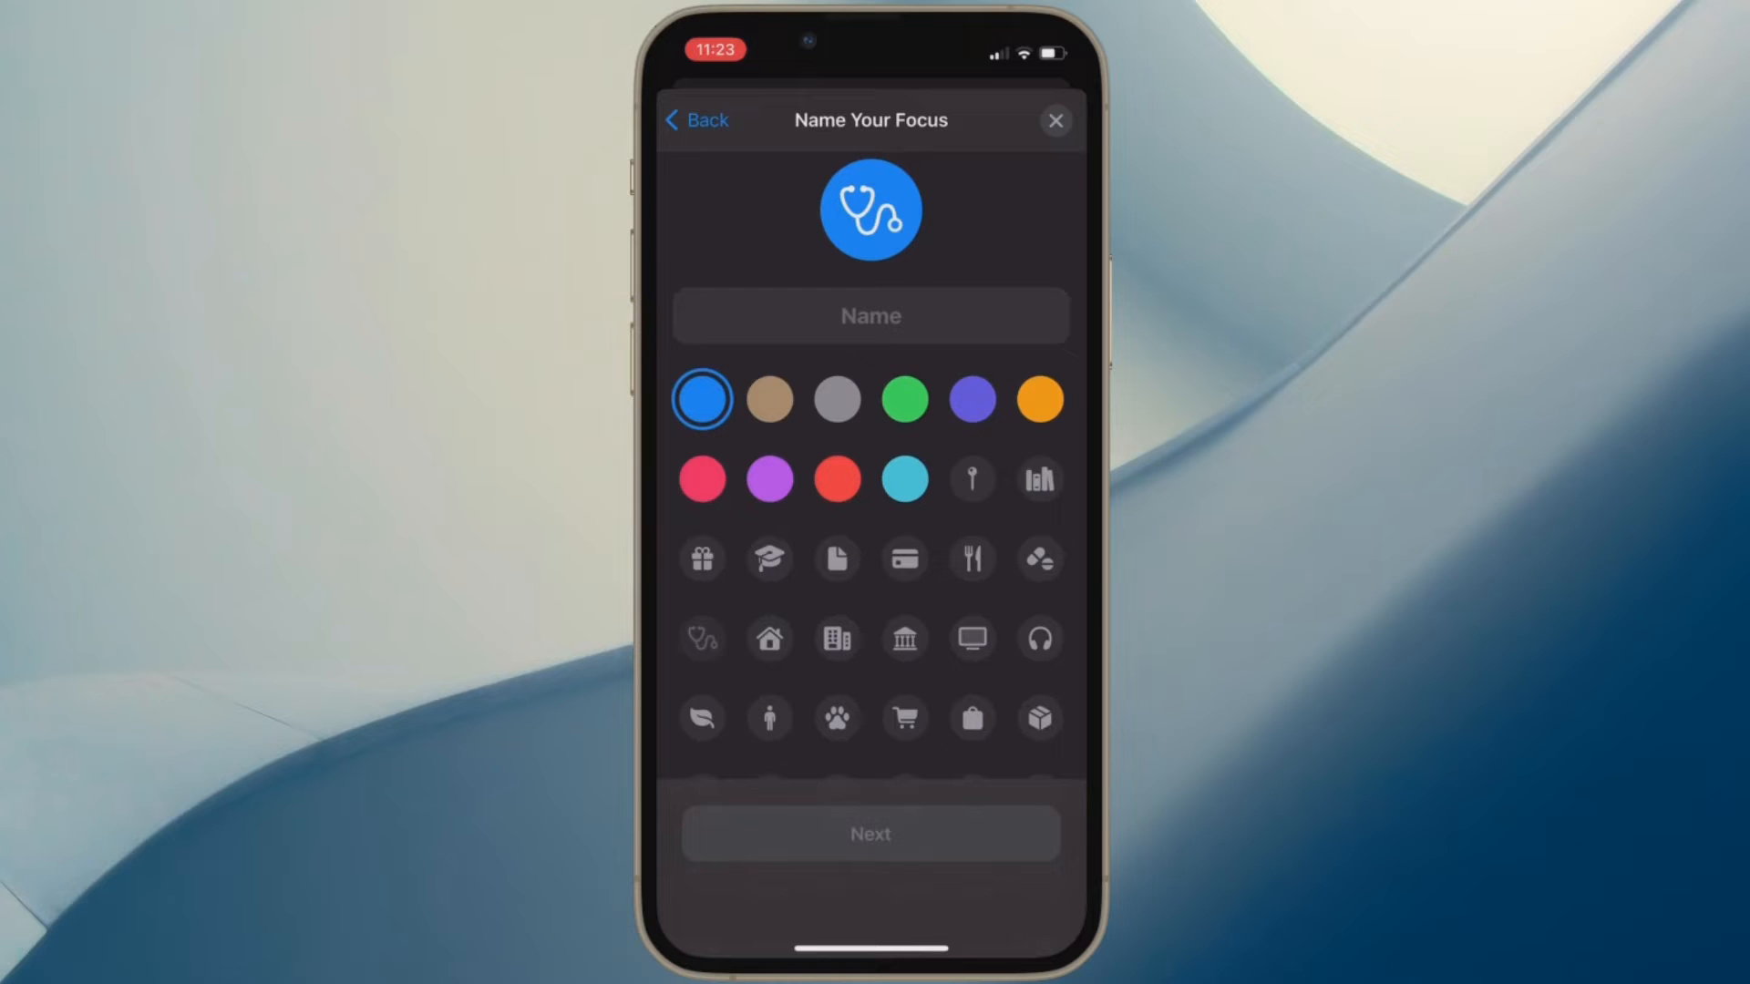
left_click(768, 716)
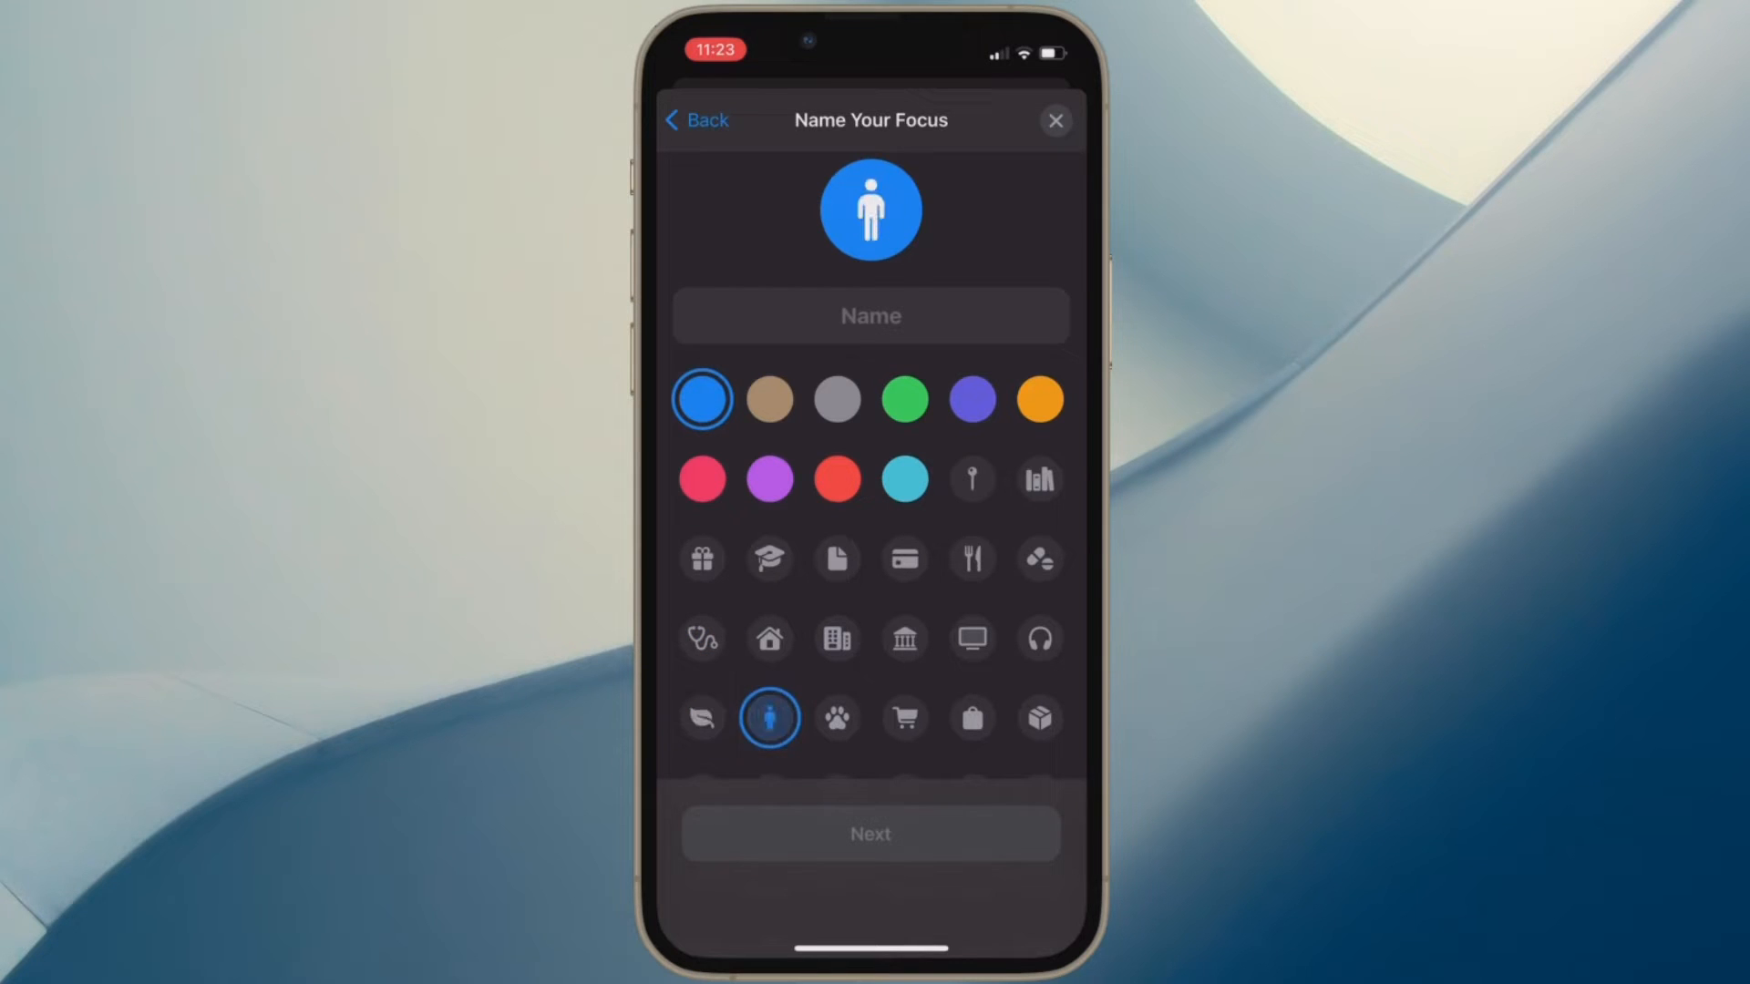
left_click(904, 638)
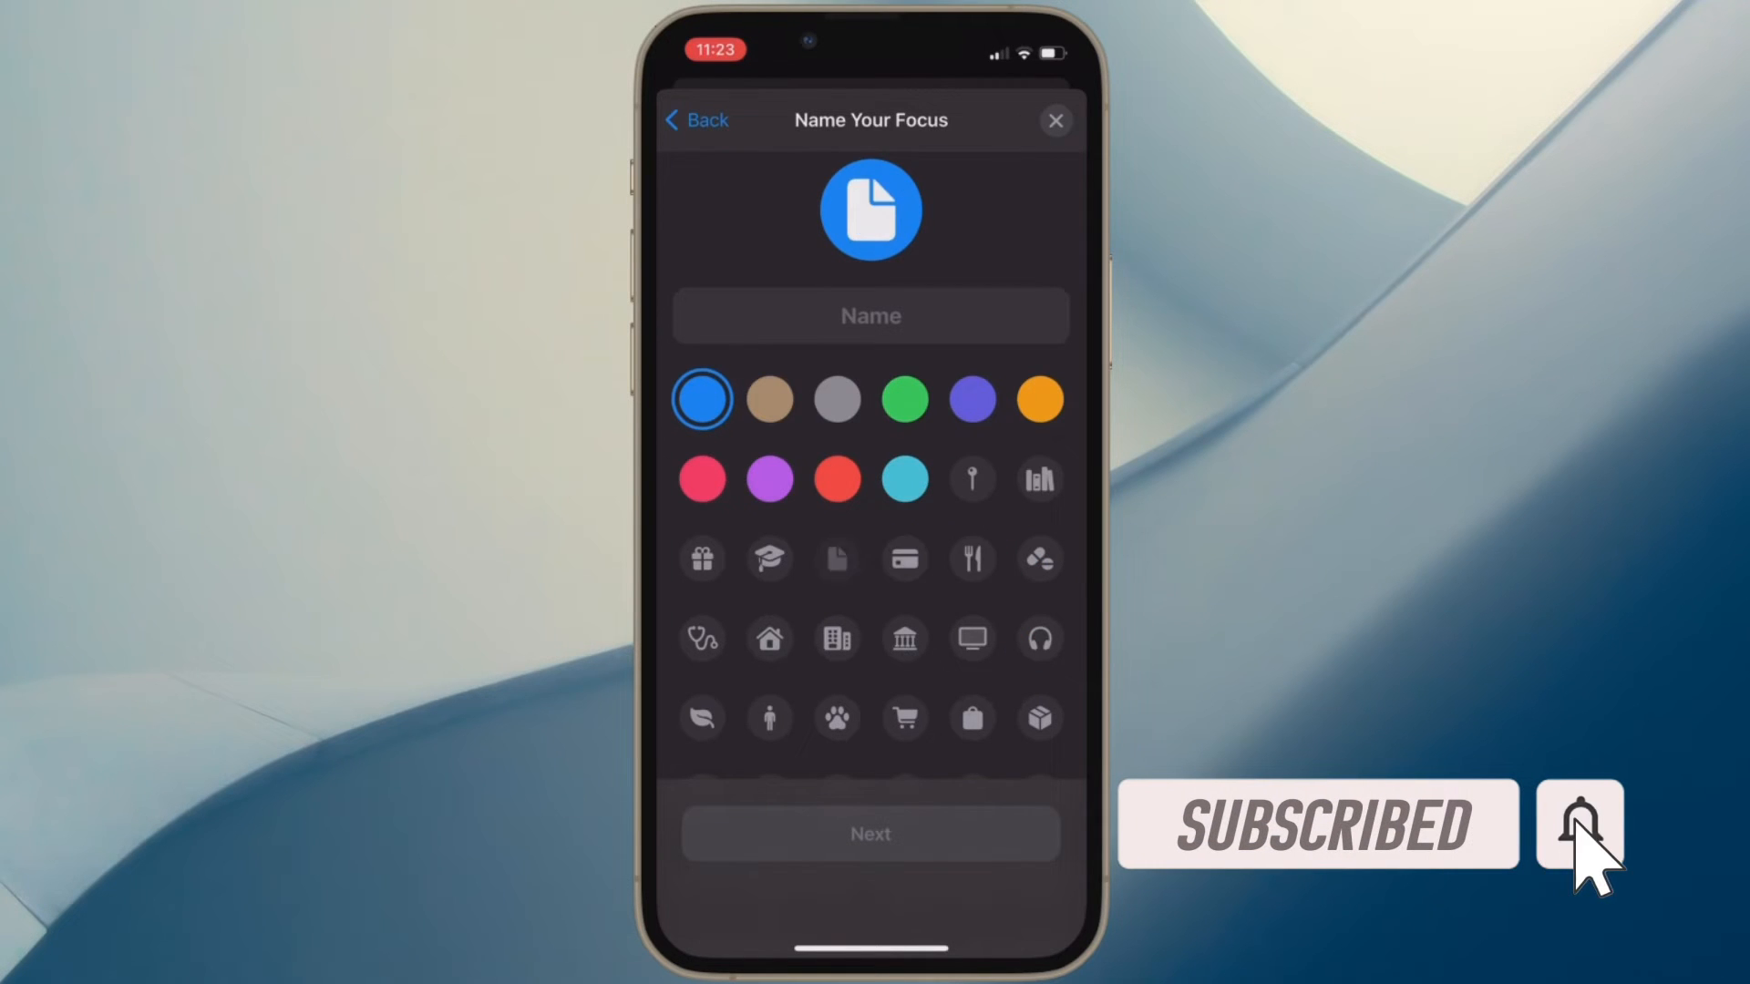
left_click(702, 558)
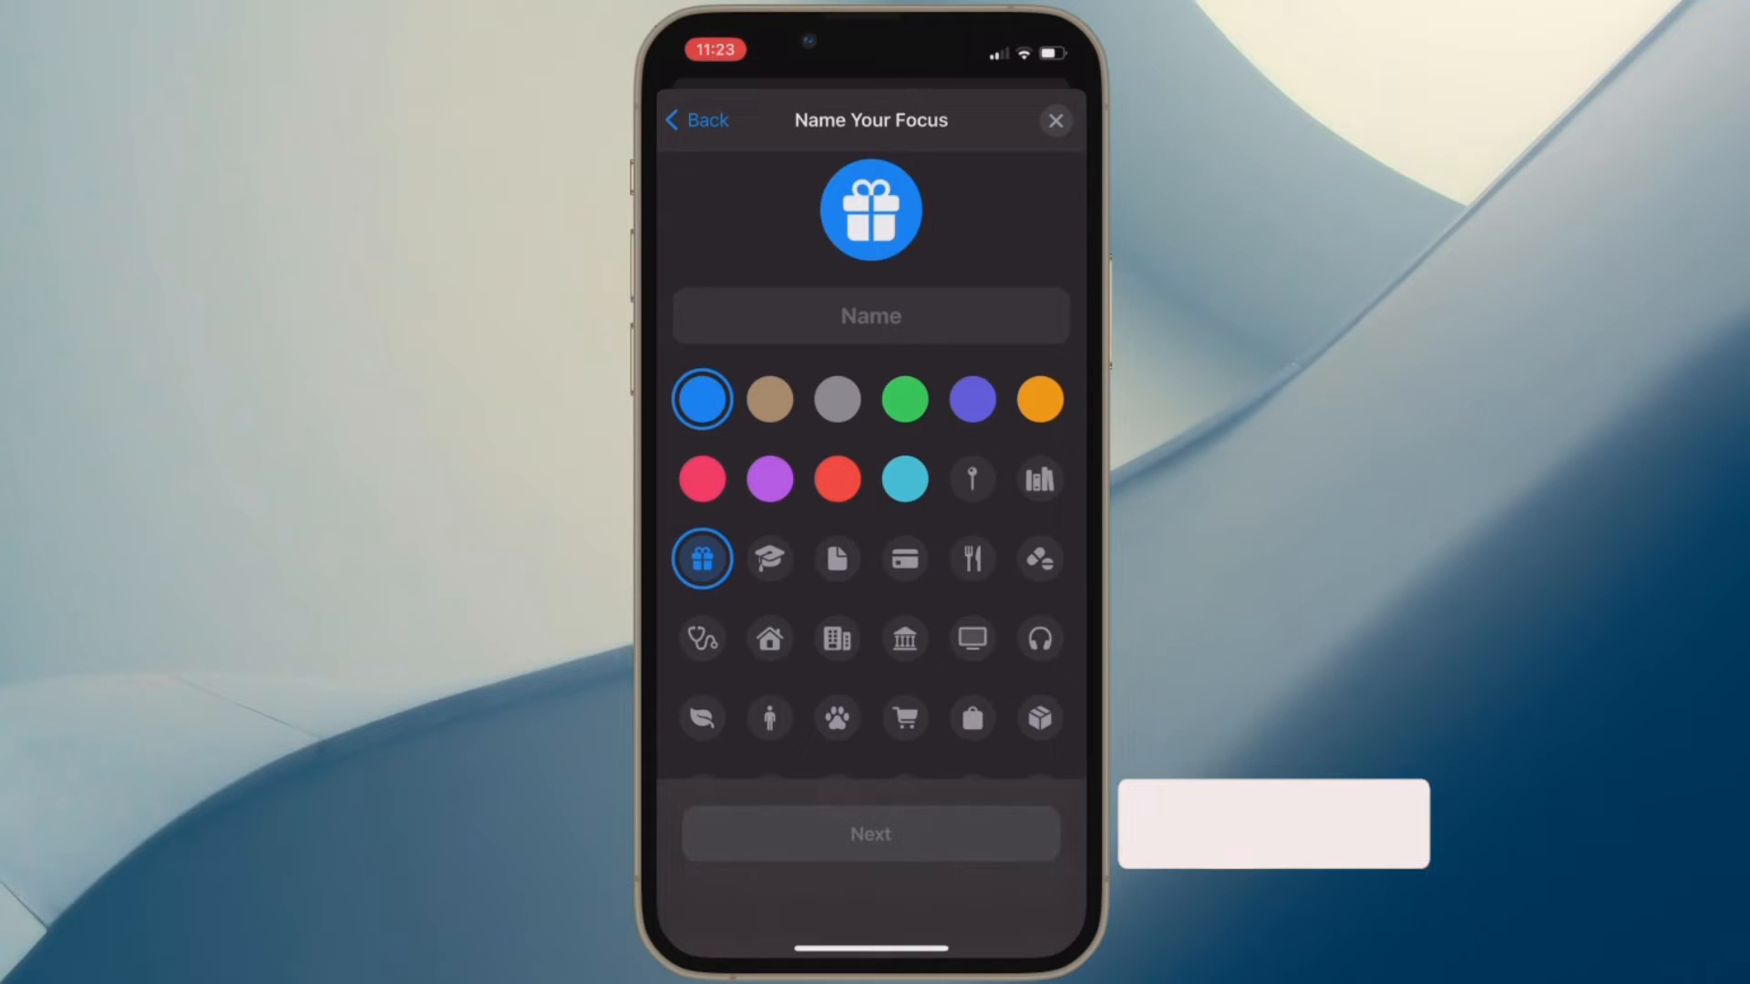
left_click(905, 558)
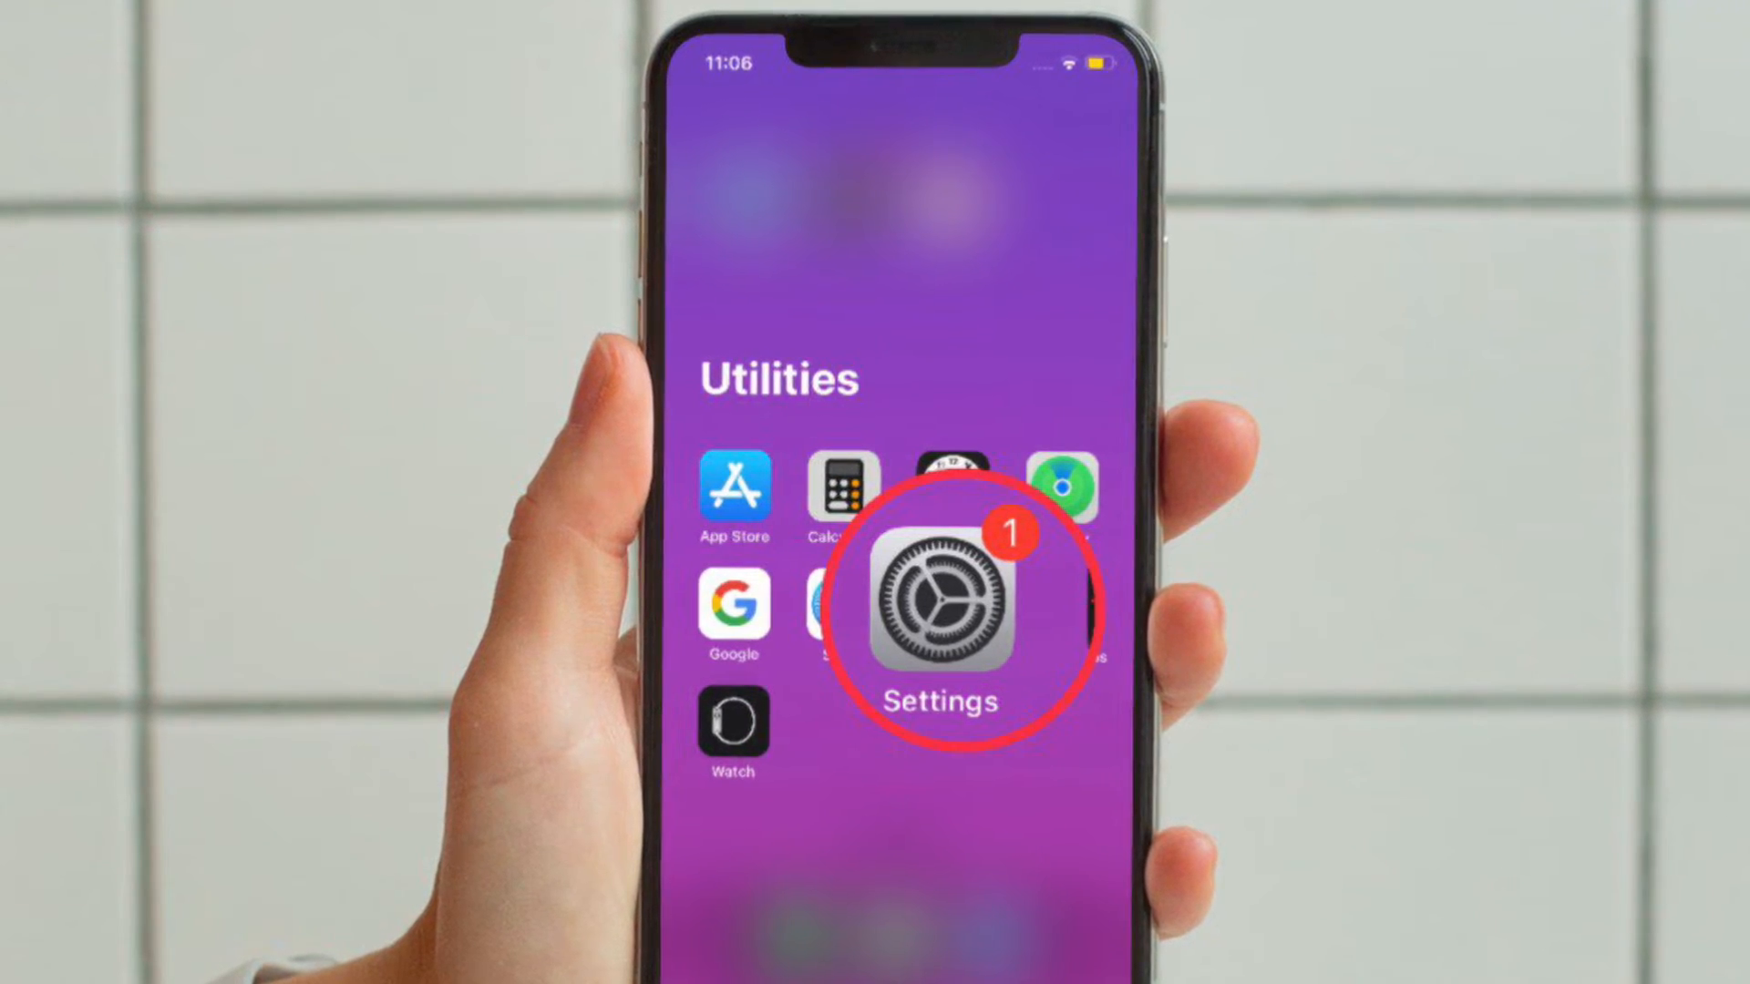
Step: Go to Settings > Focus > Cool and begin adding a Focus Filter
left_click(941, 597)
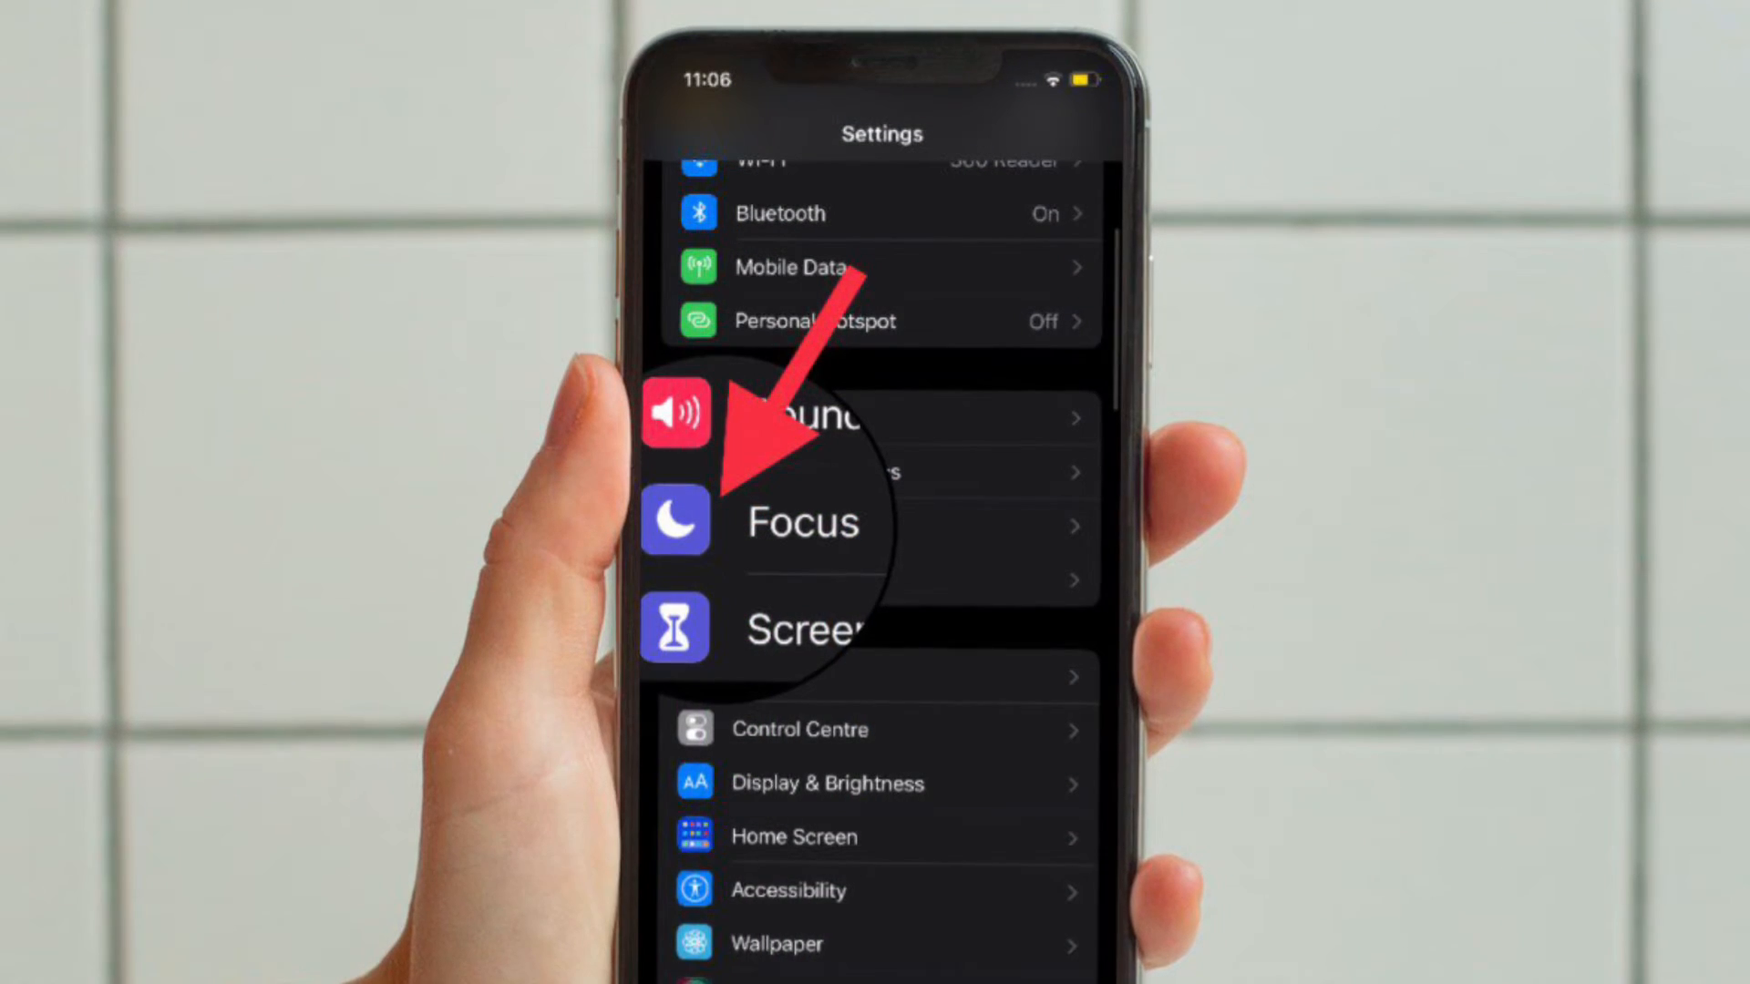
left_click(800, 522)
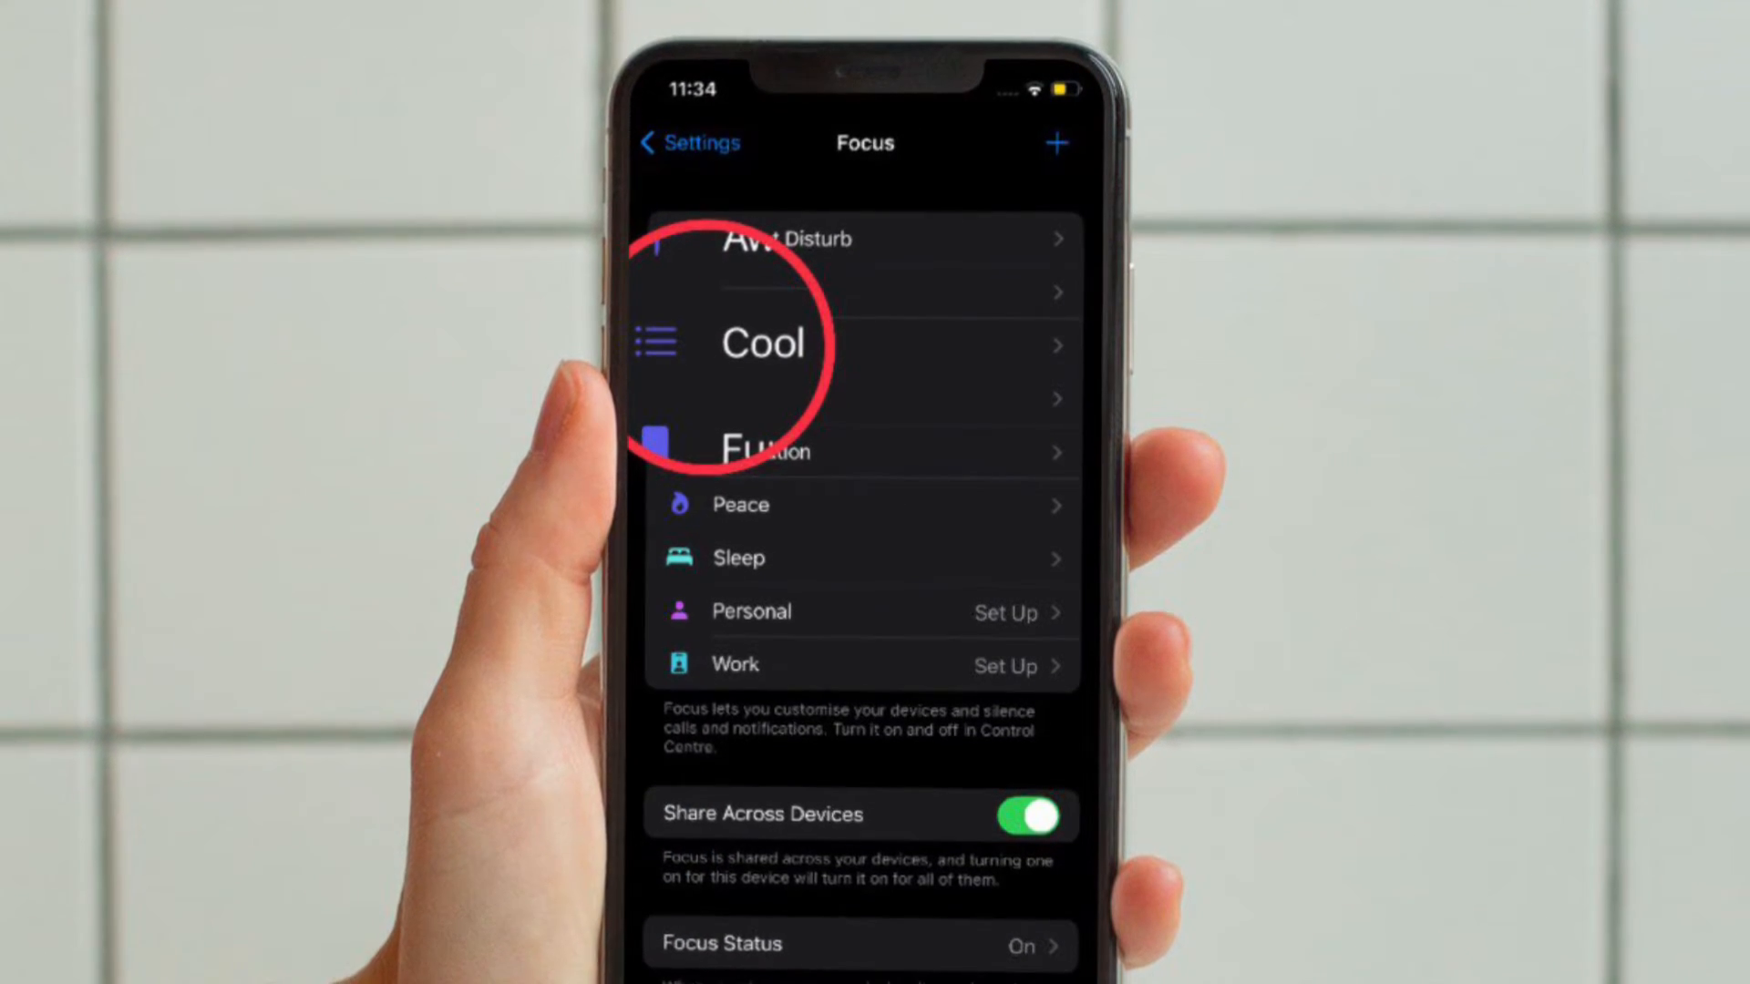
left_click(764, 343)
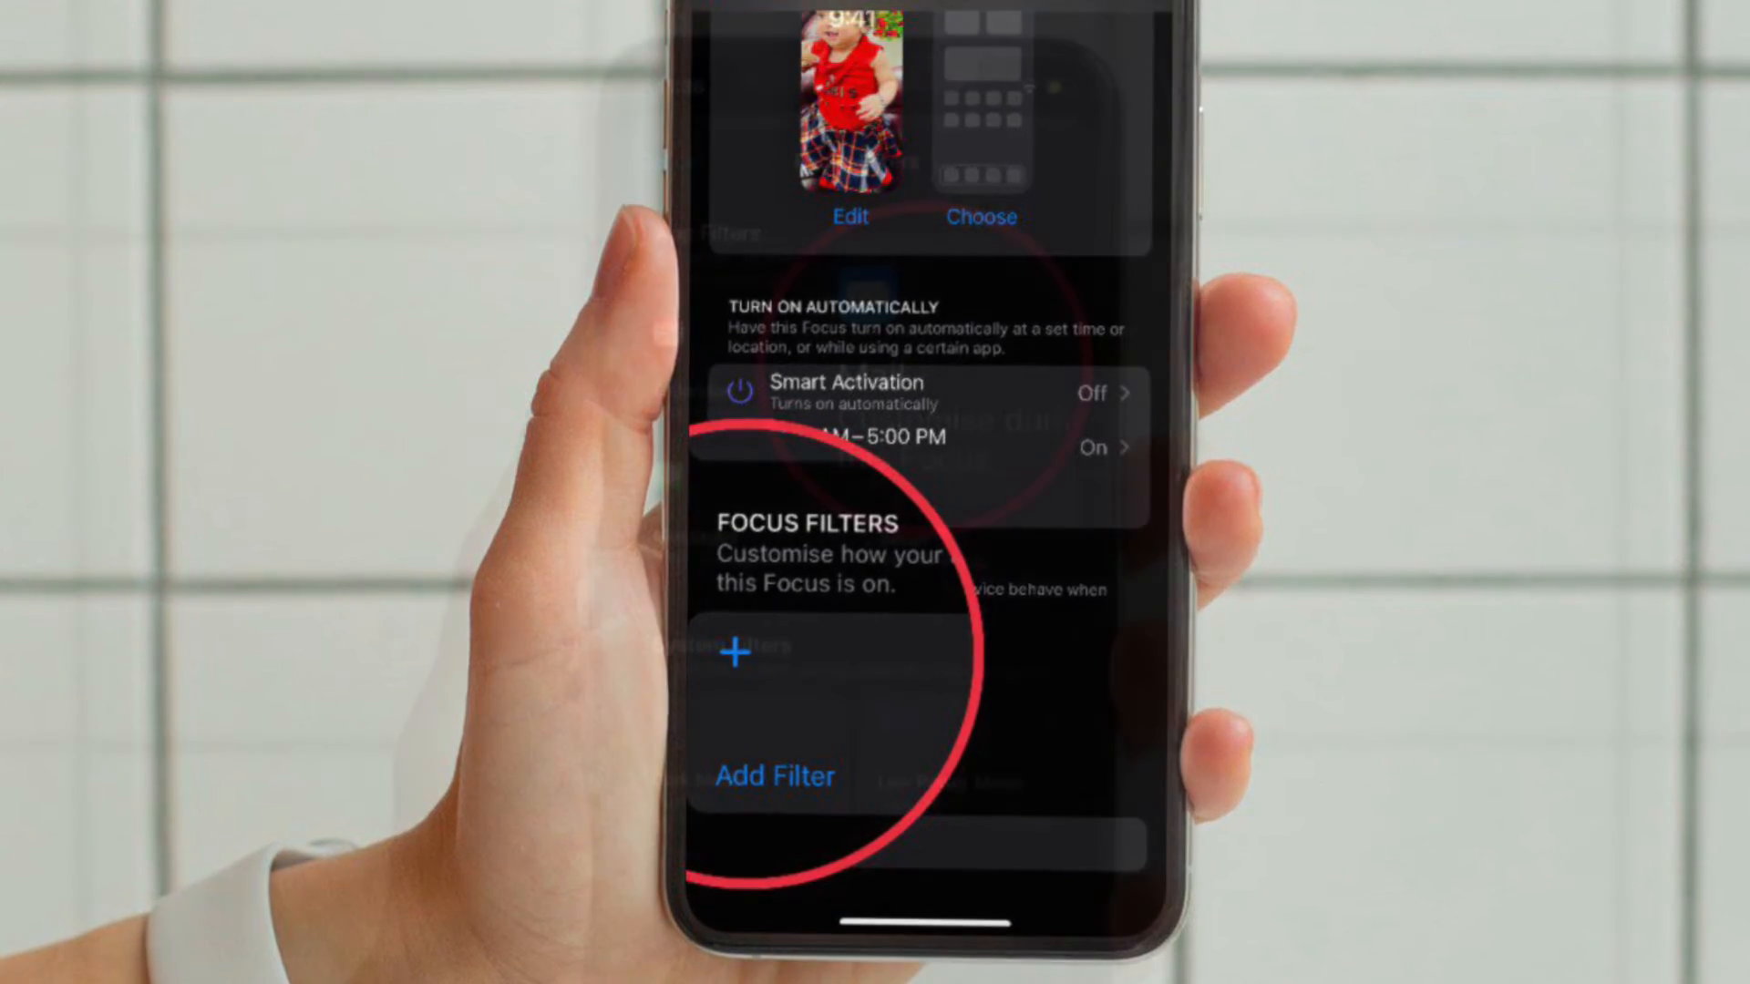
left_click(772, 776)
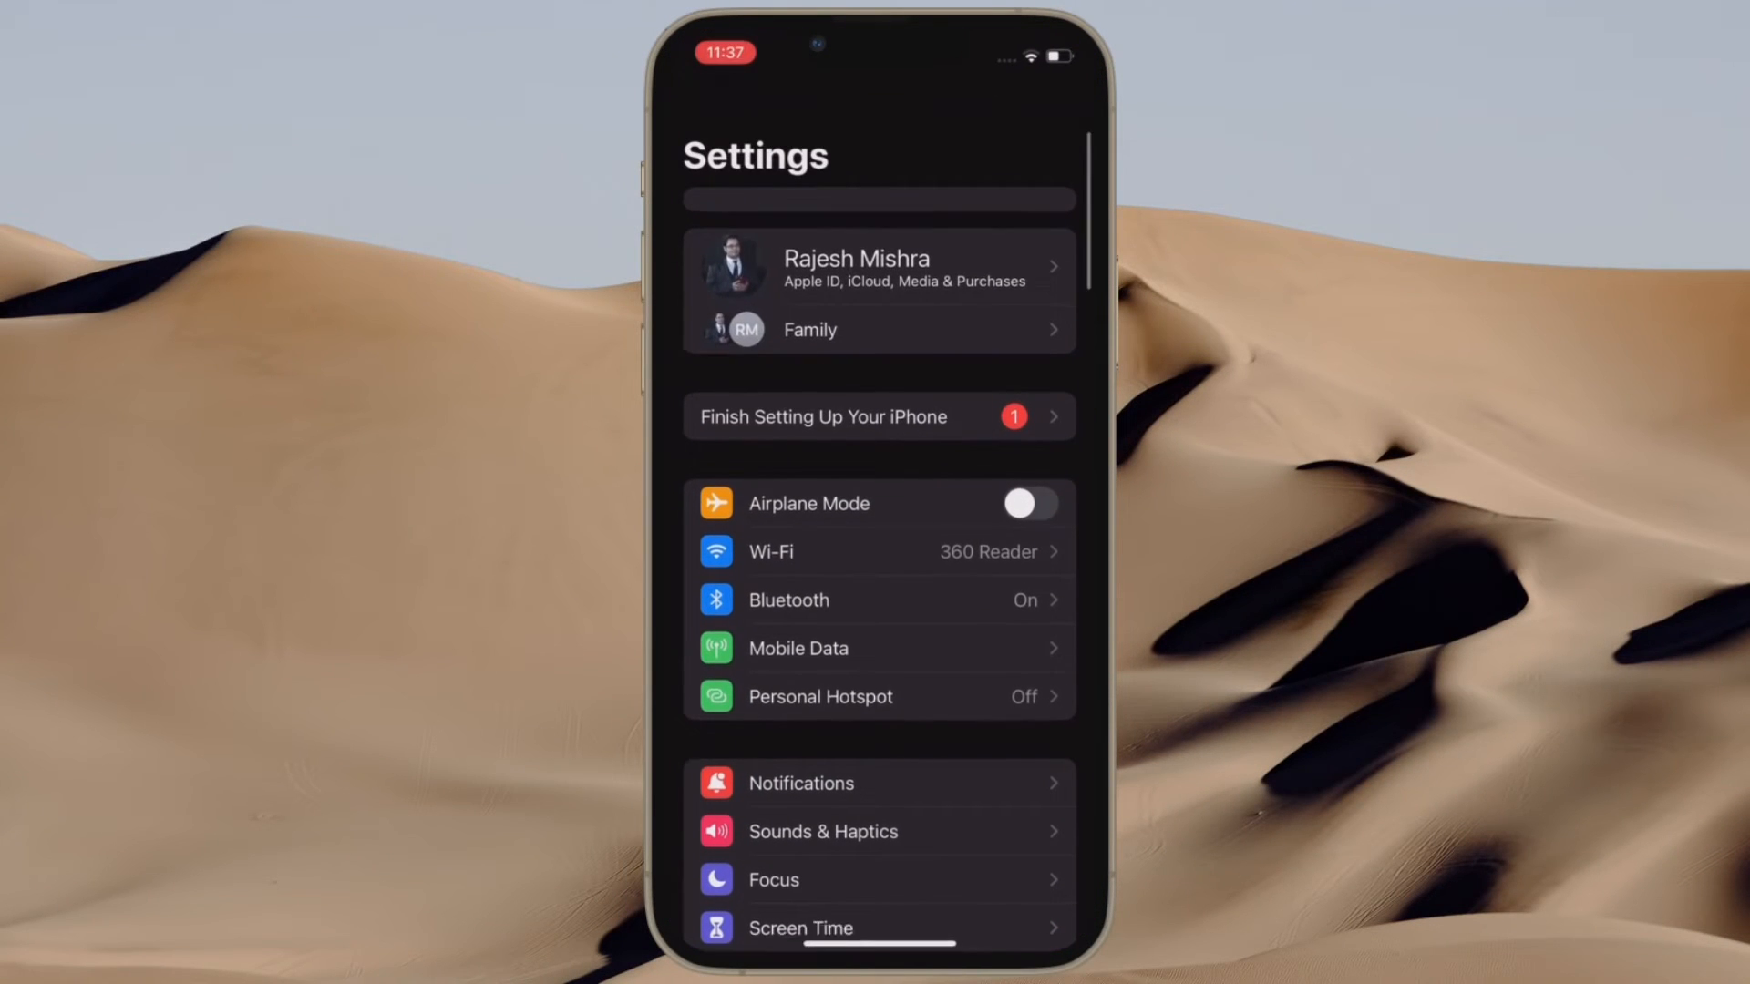
left_click(770, 879)
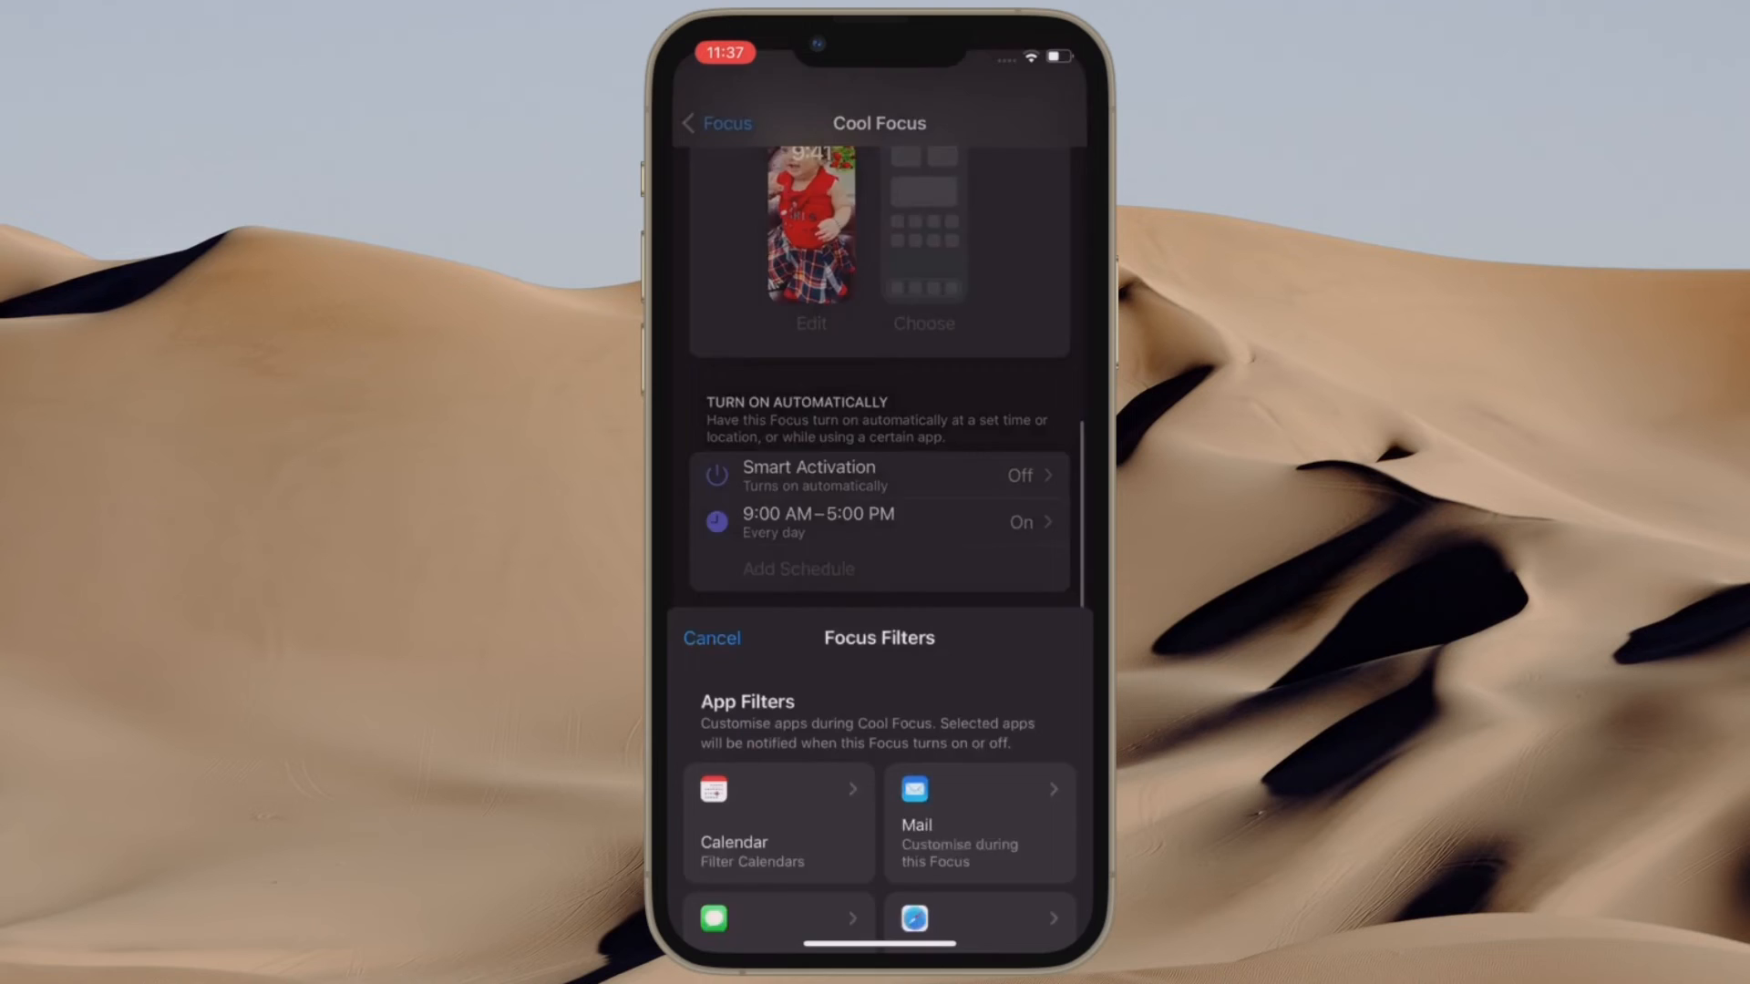
left_click(978, 822)
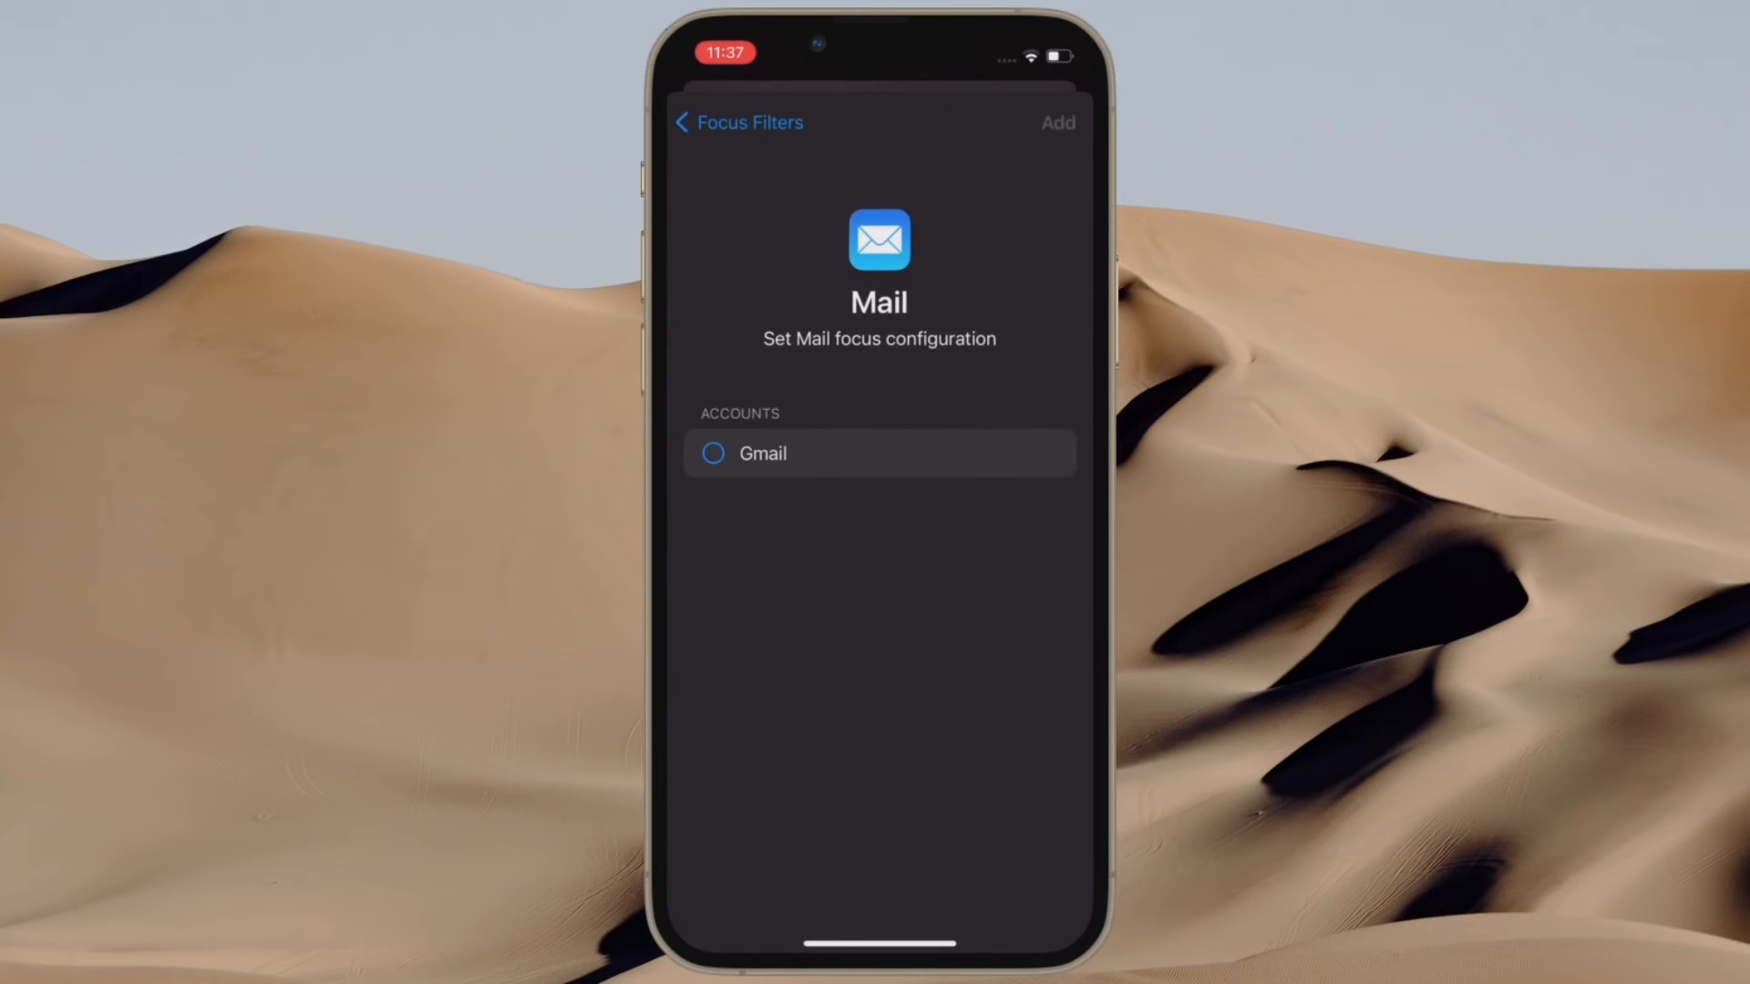
left_click(712, 453)
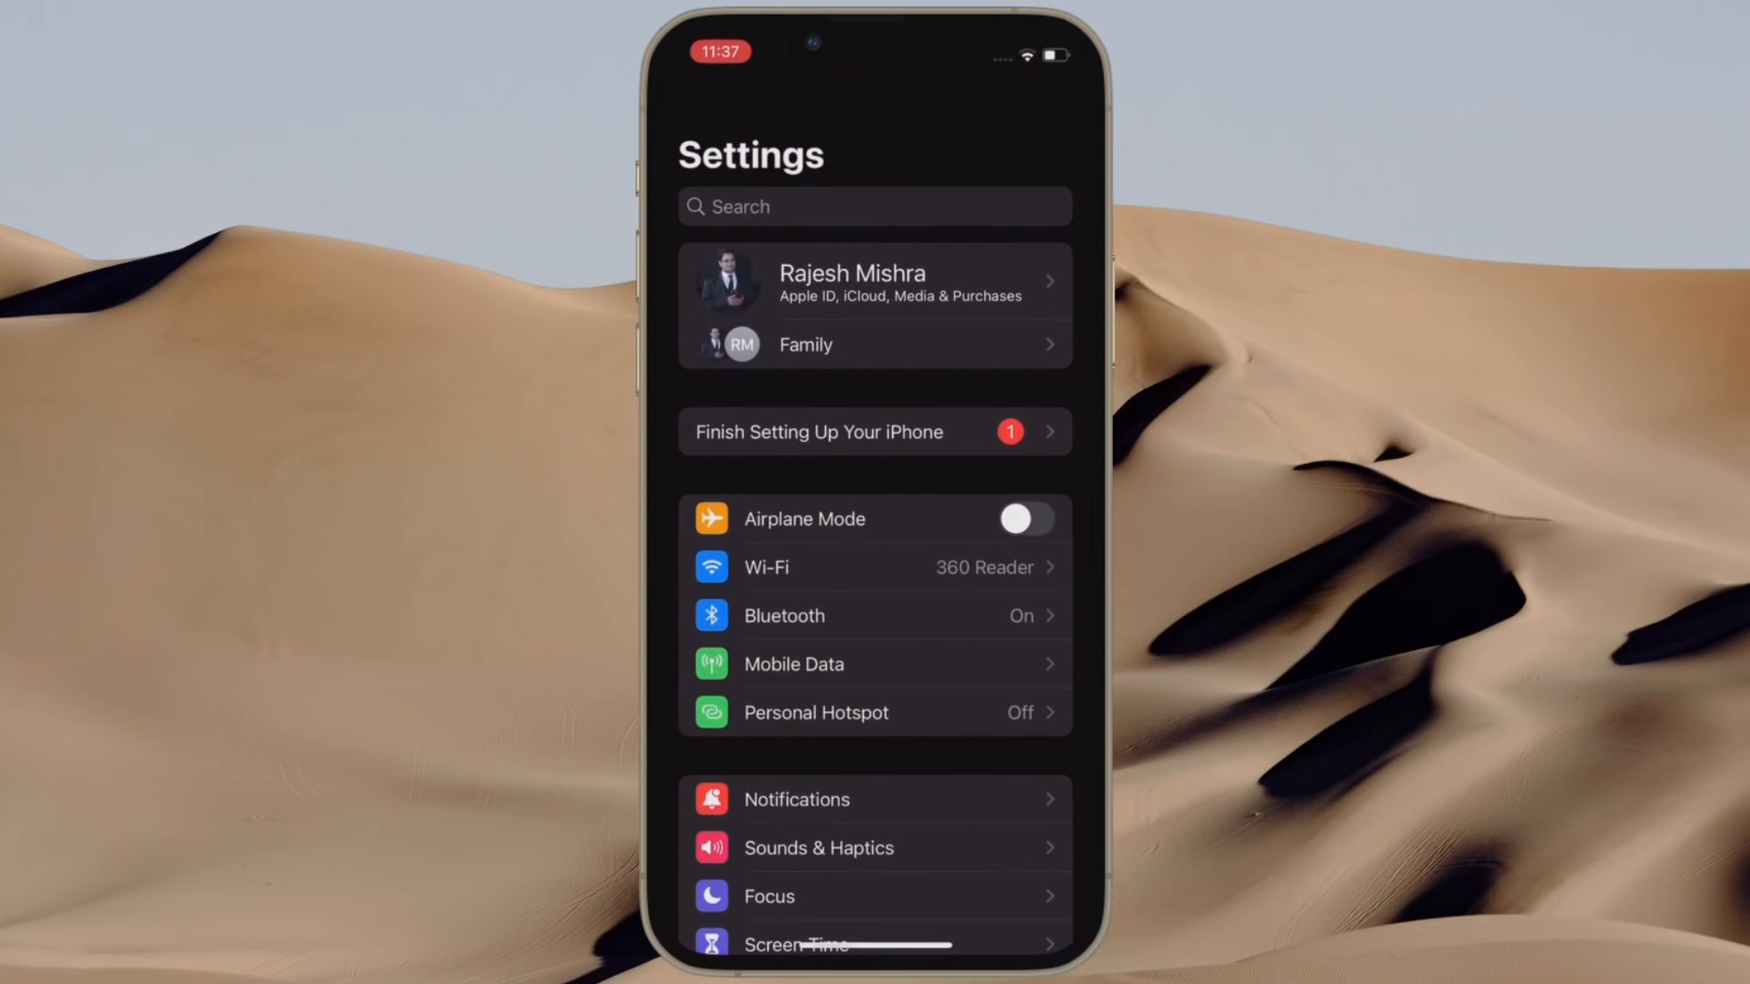
Step: Add a Gmail-only Mail filter to Cool Focus, then reopen the Filter Inboxes tile to review
scroll("down", 3)
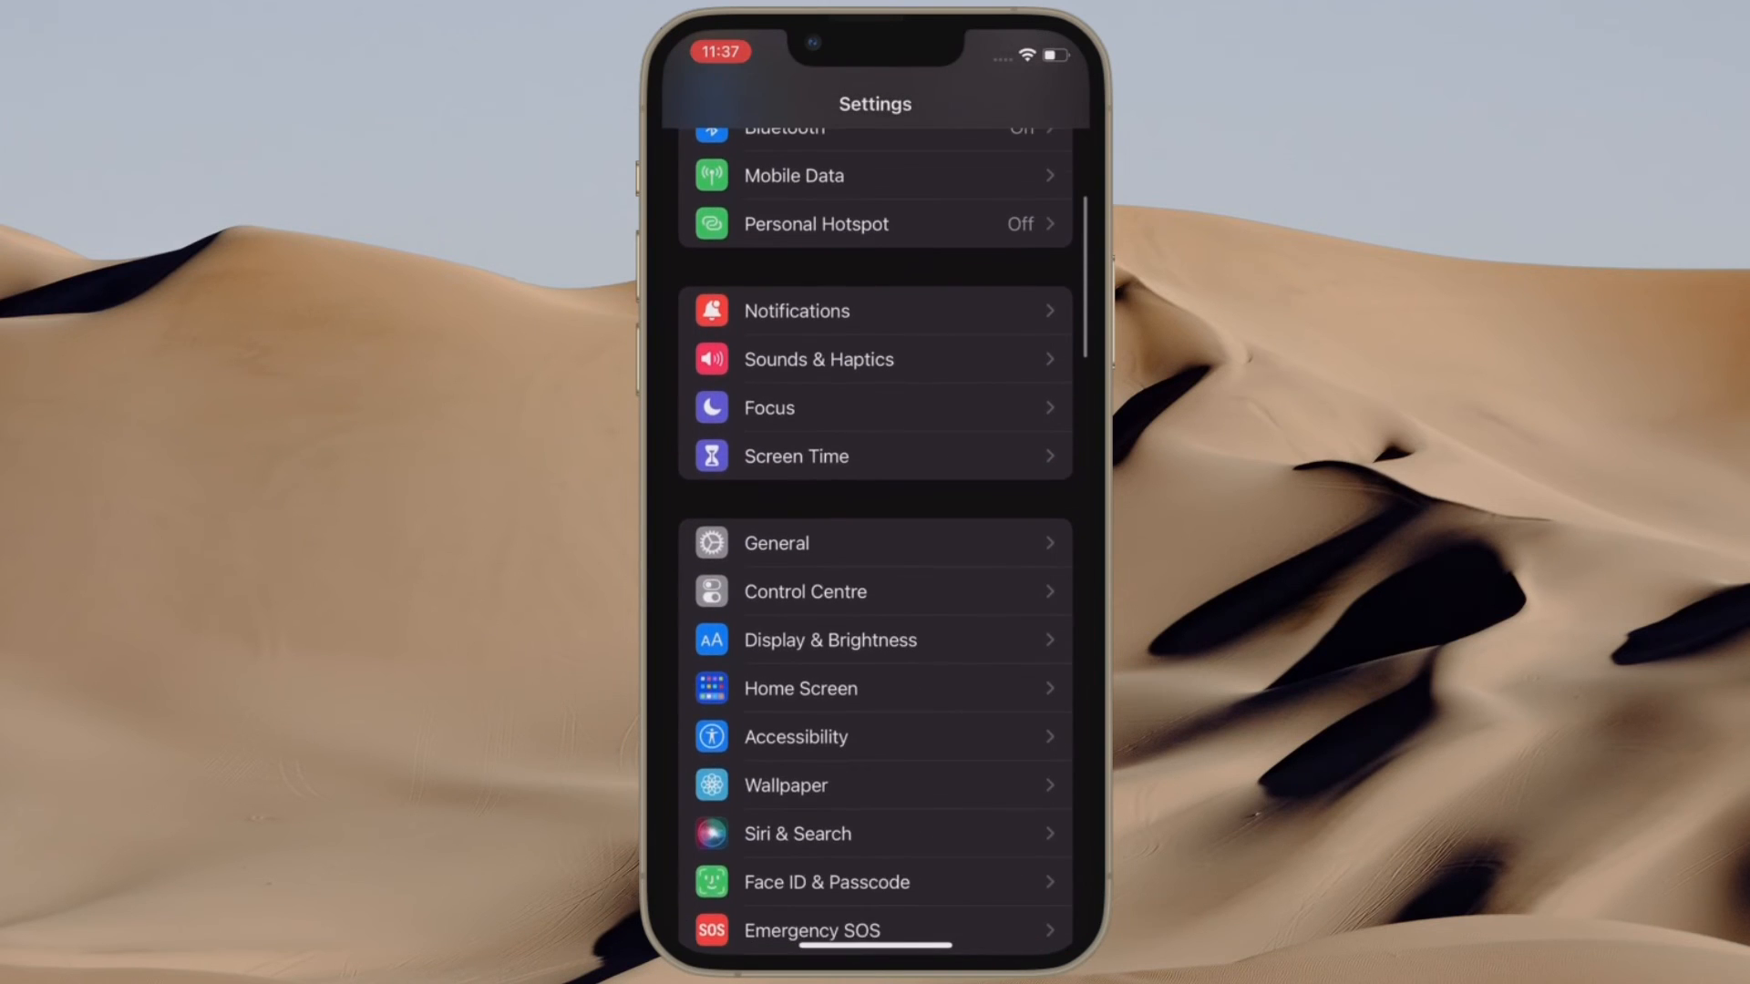
left_click(874, 407)
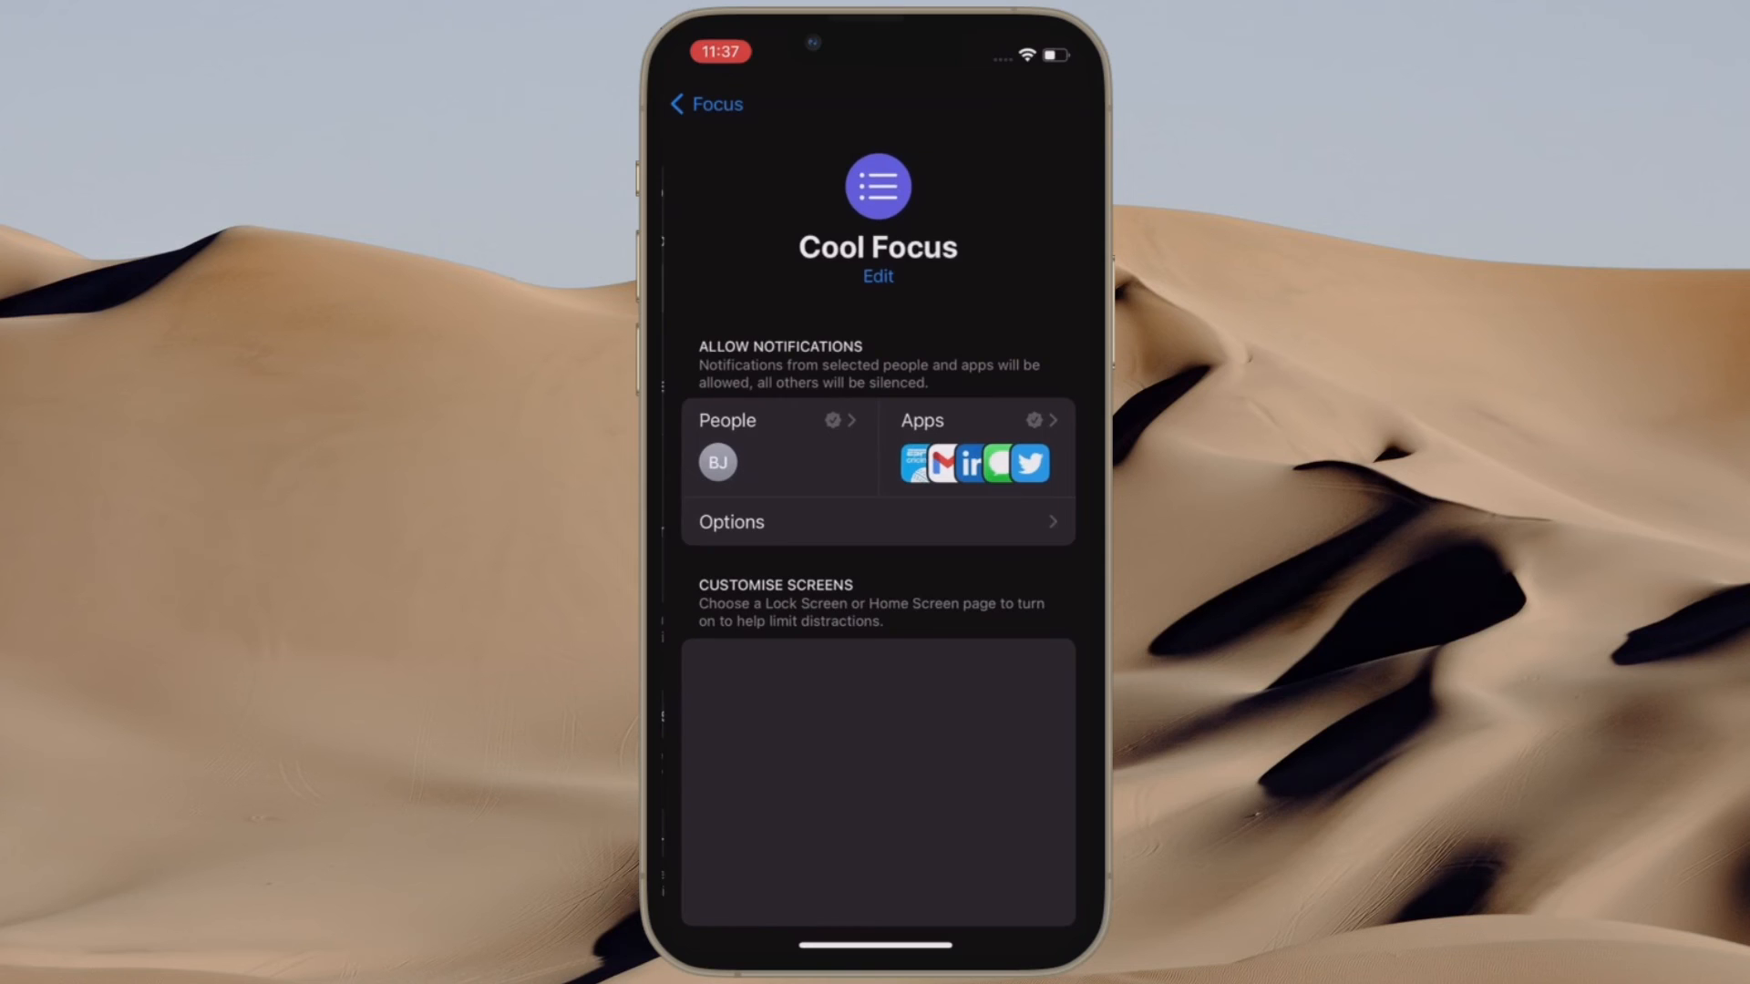
scroll("down", 3)
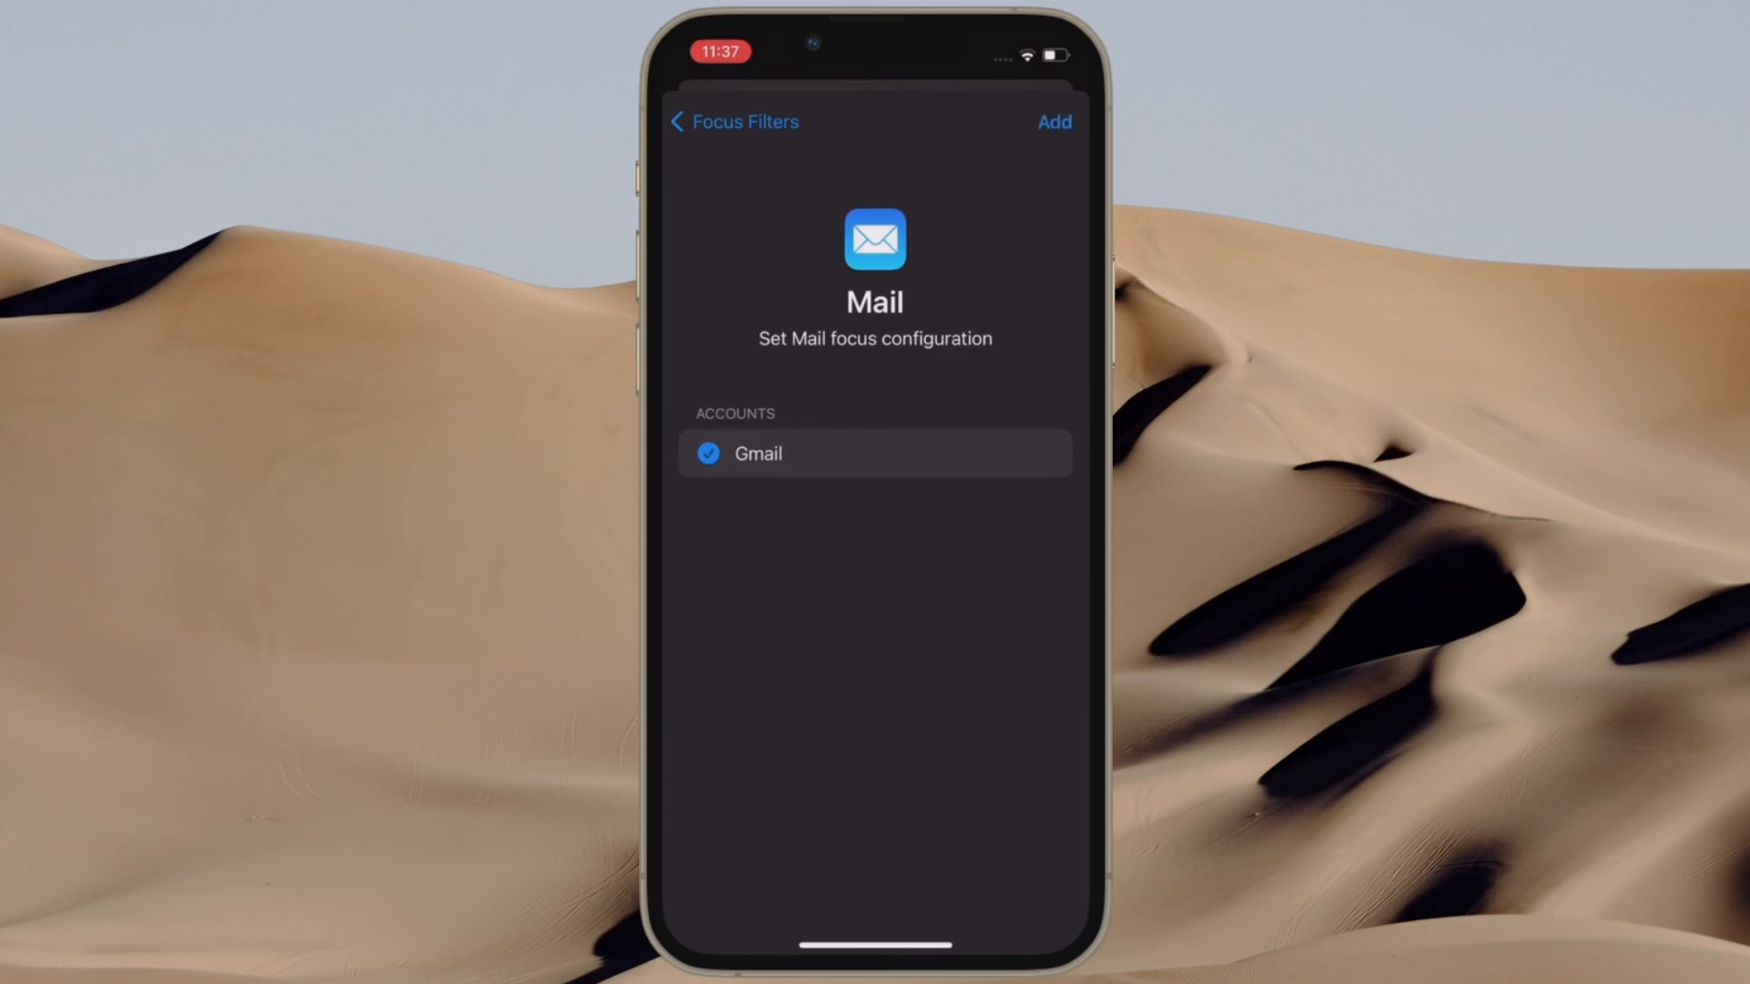
left_click(720, 122)
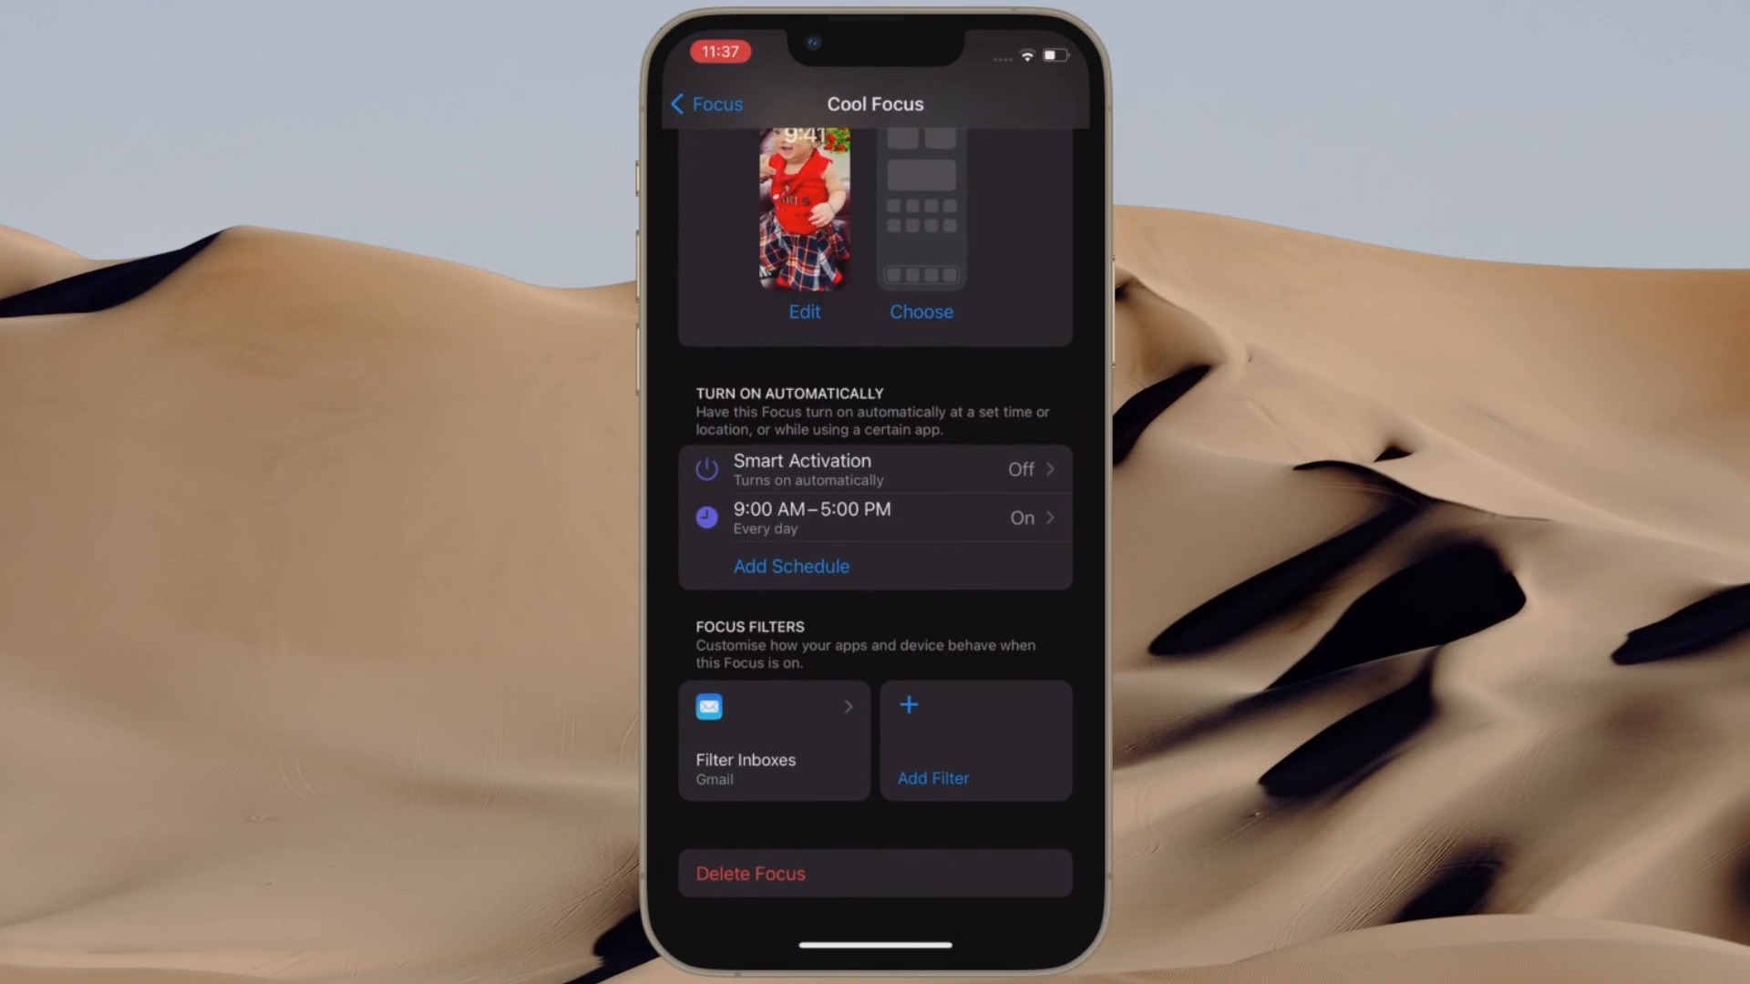
left_click(772, 740)
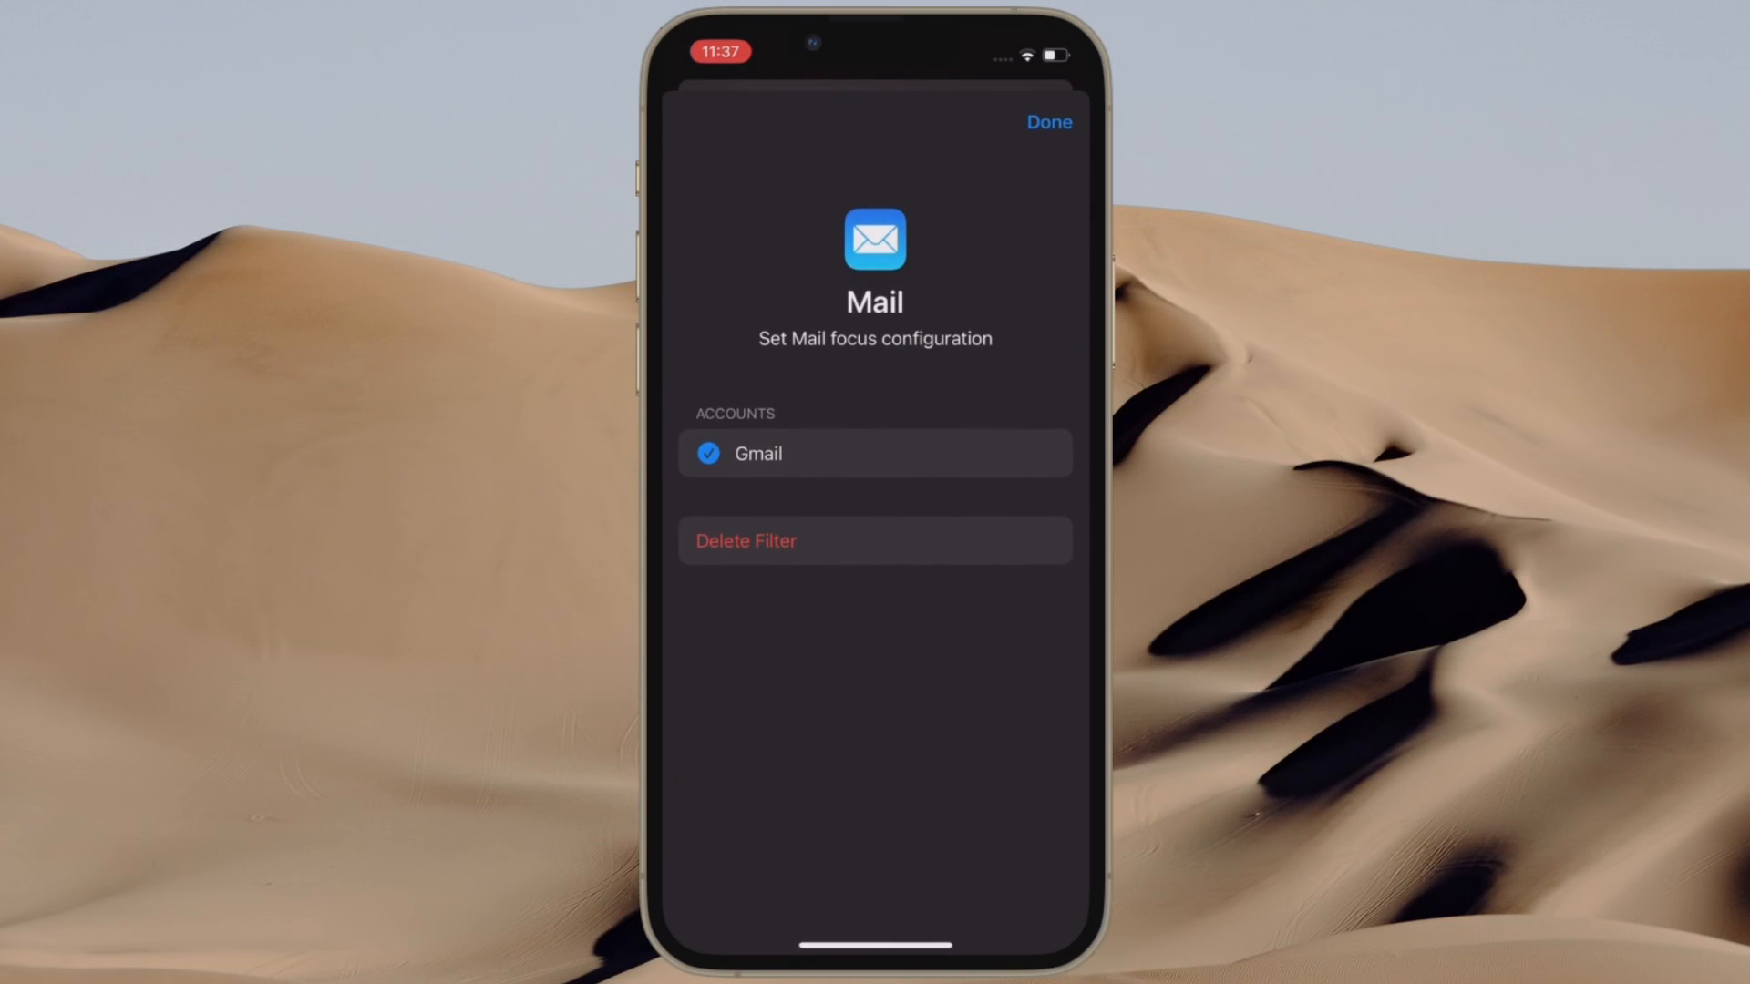